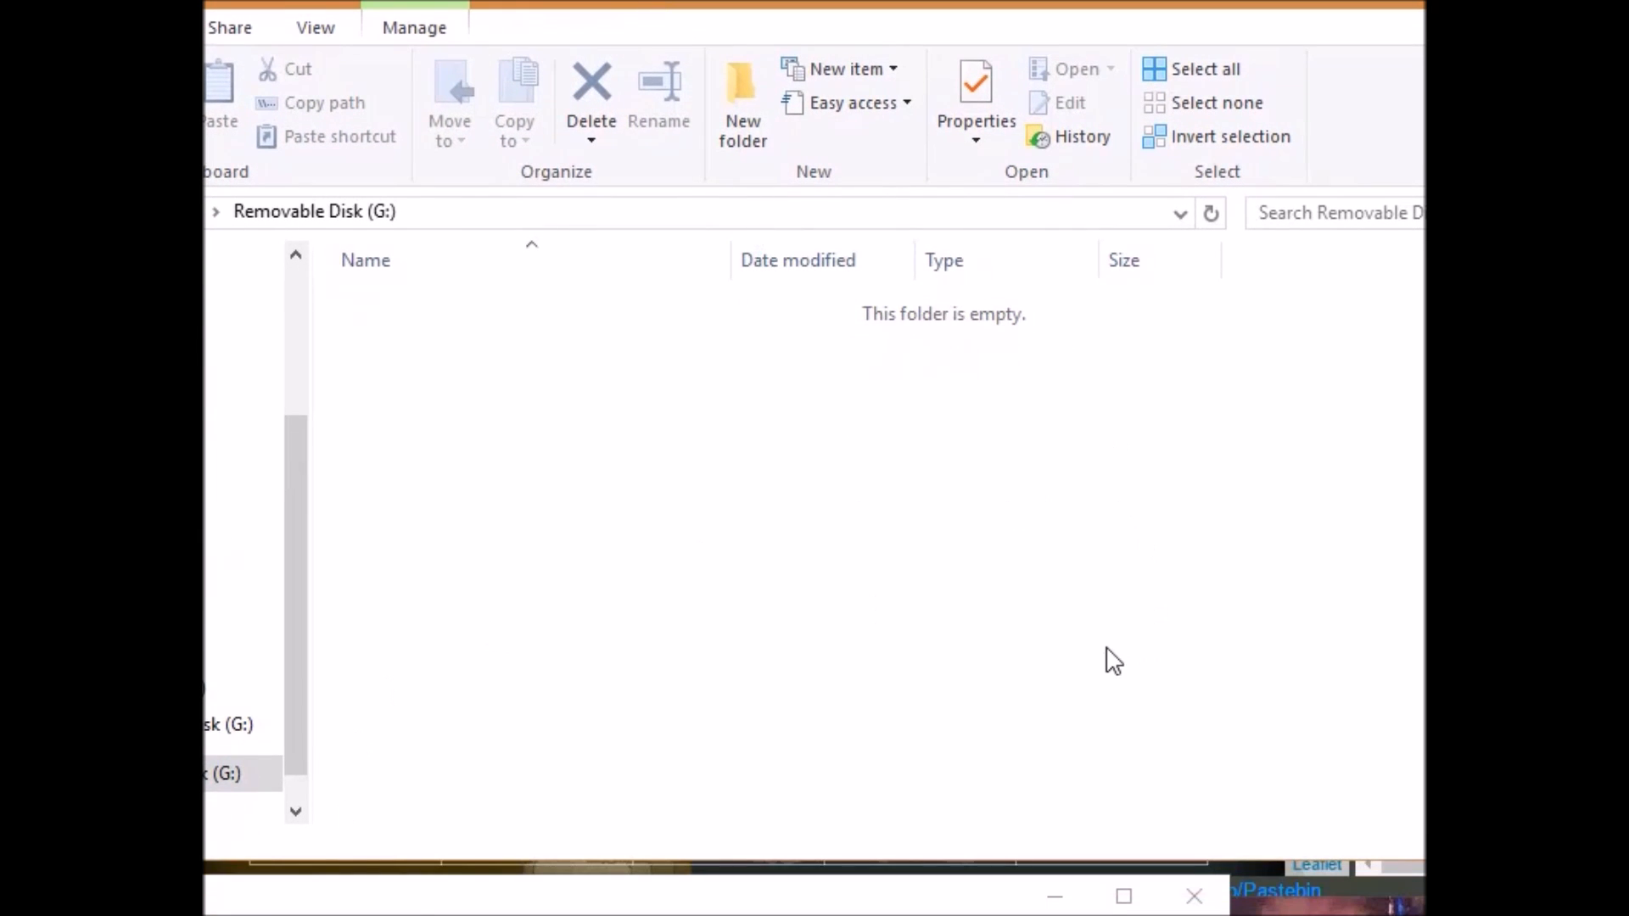
mouse_move(1045, 465)
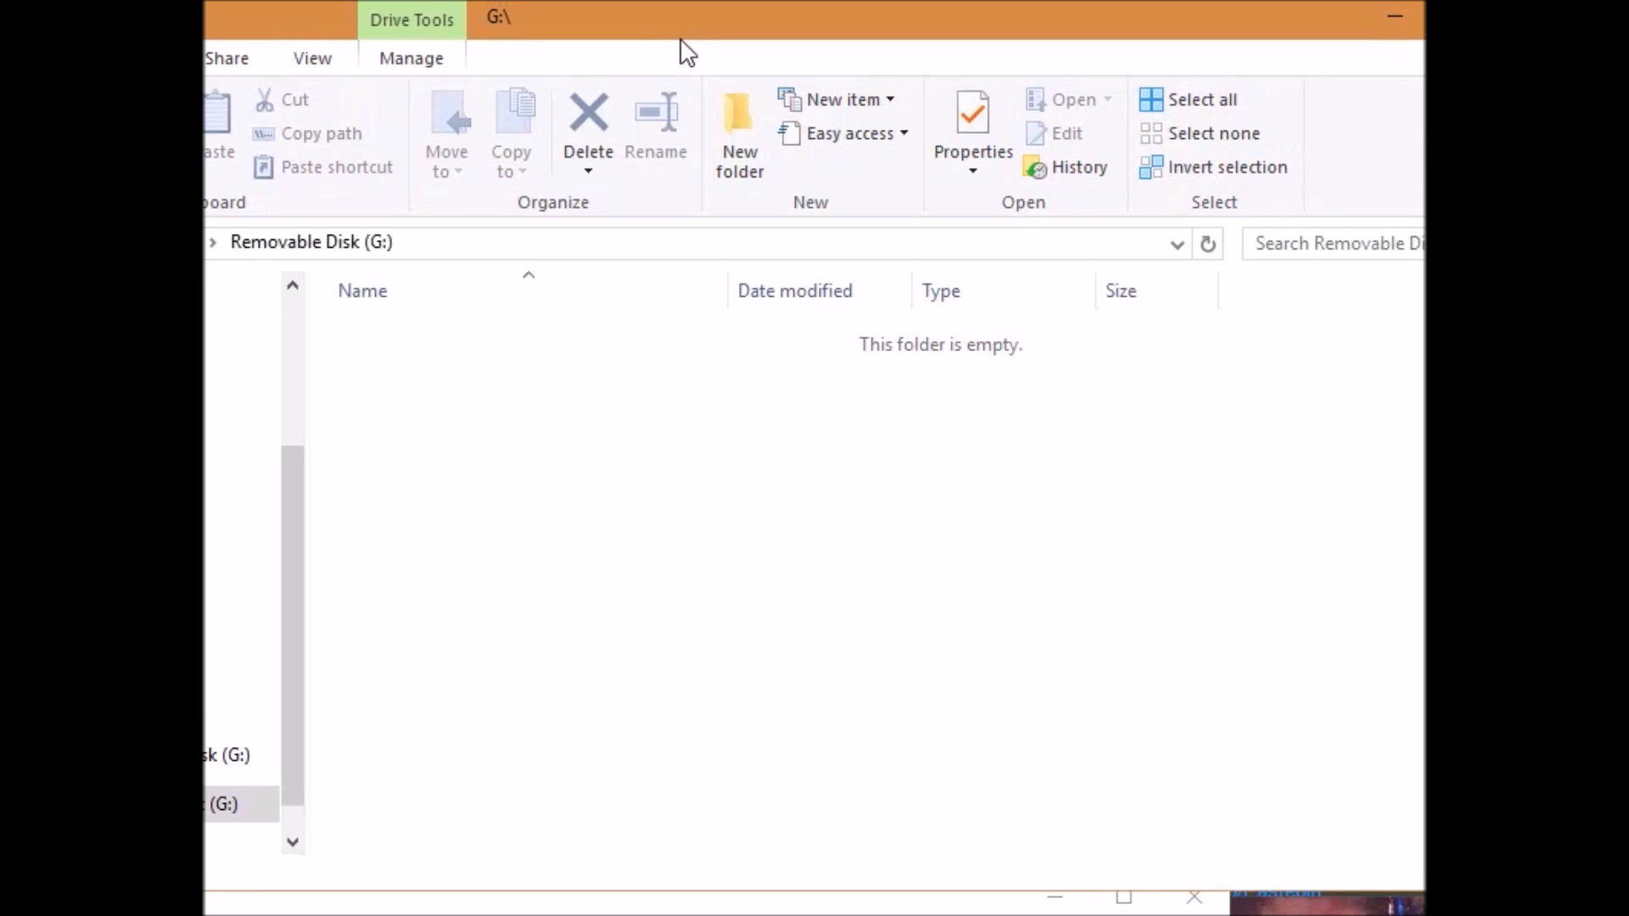
mouse_move(669, 47)
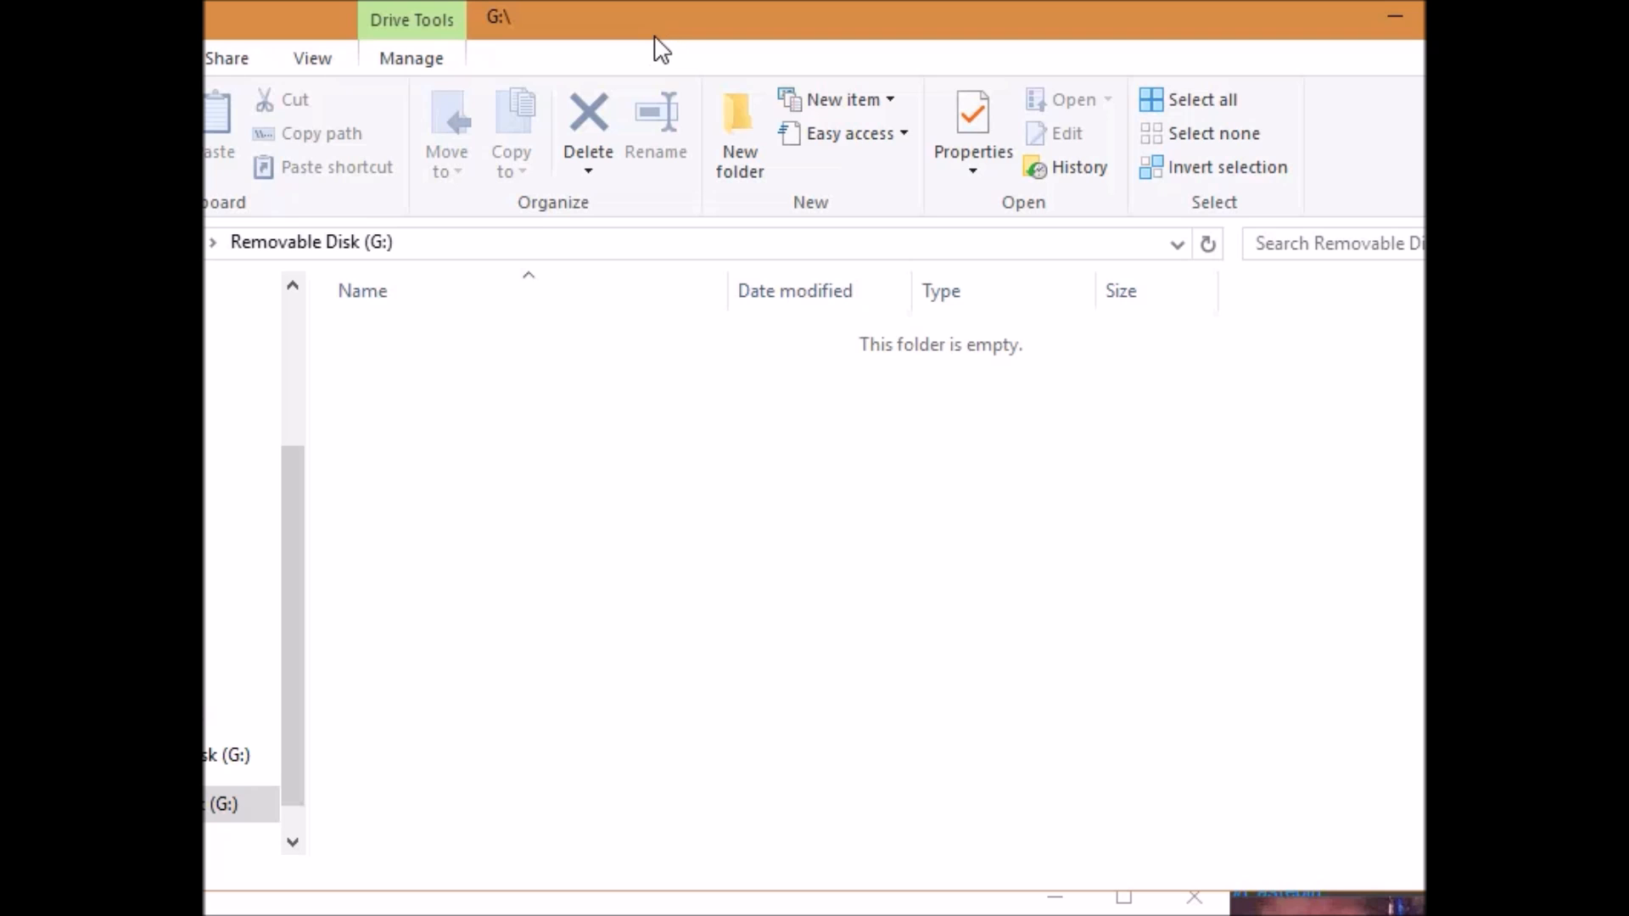
mouse_move(631, 52)
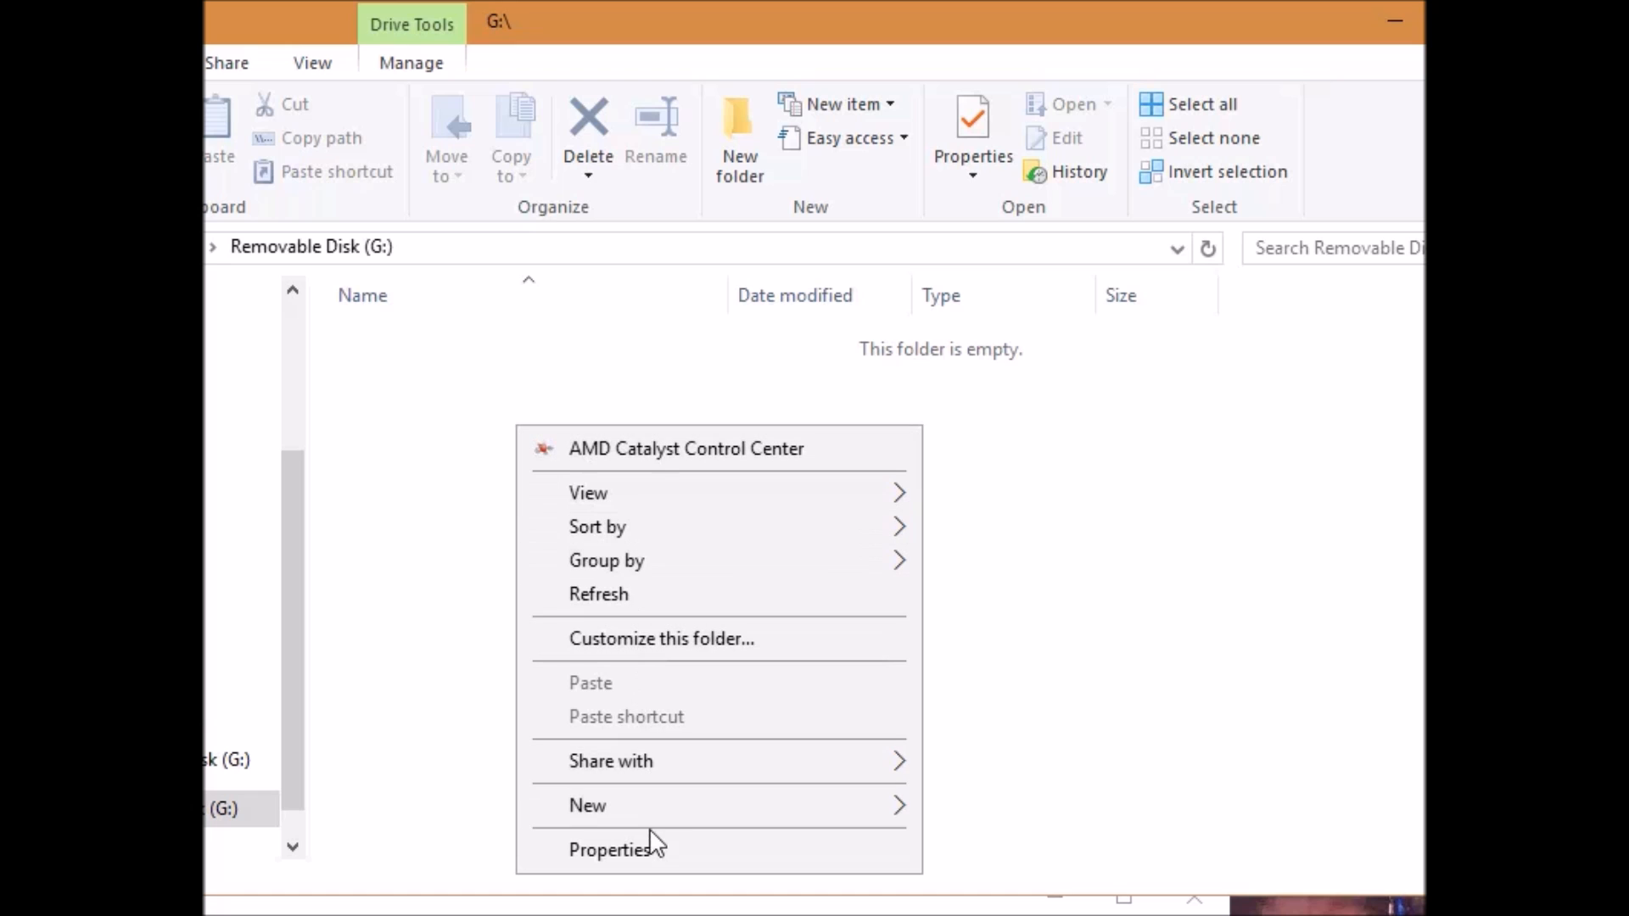
Create a new folder named wiiu on removable disk G: and enter it.
left_click(587, 805)
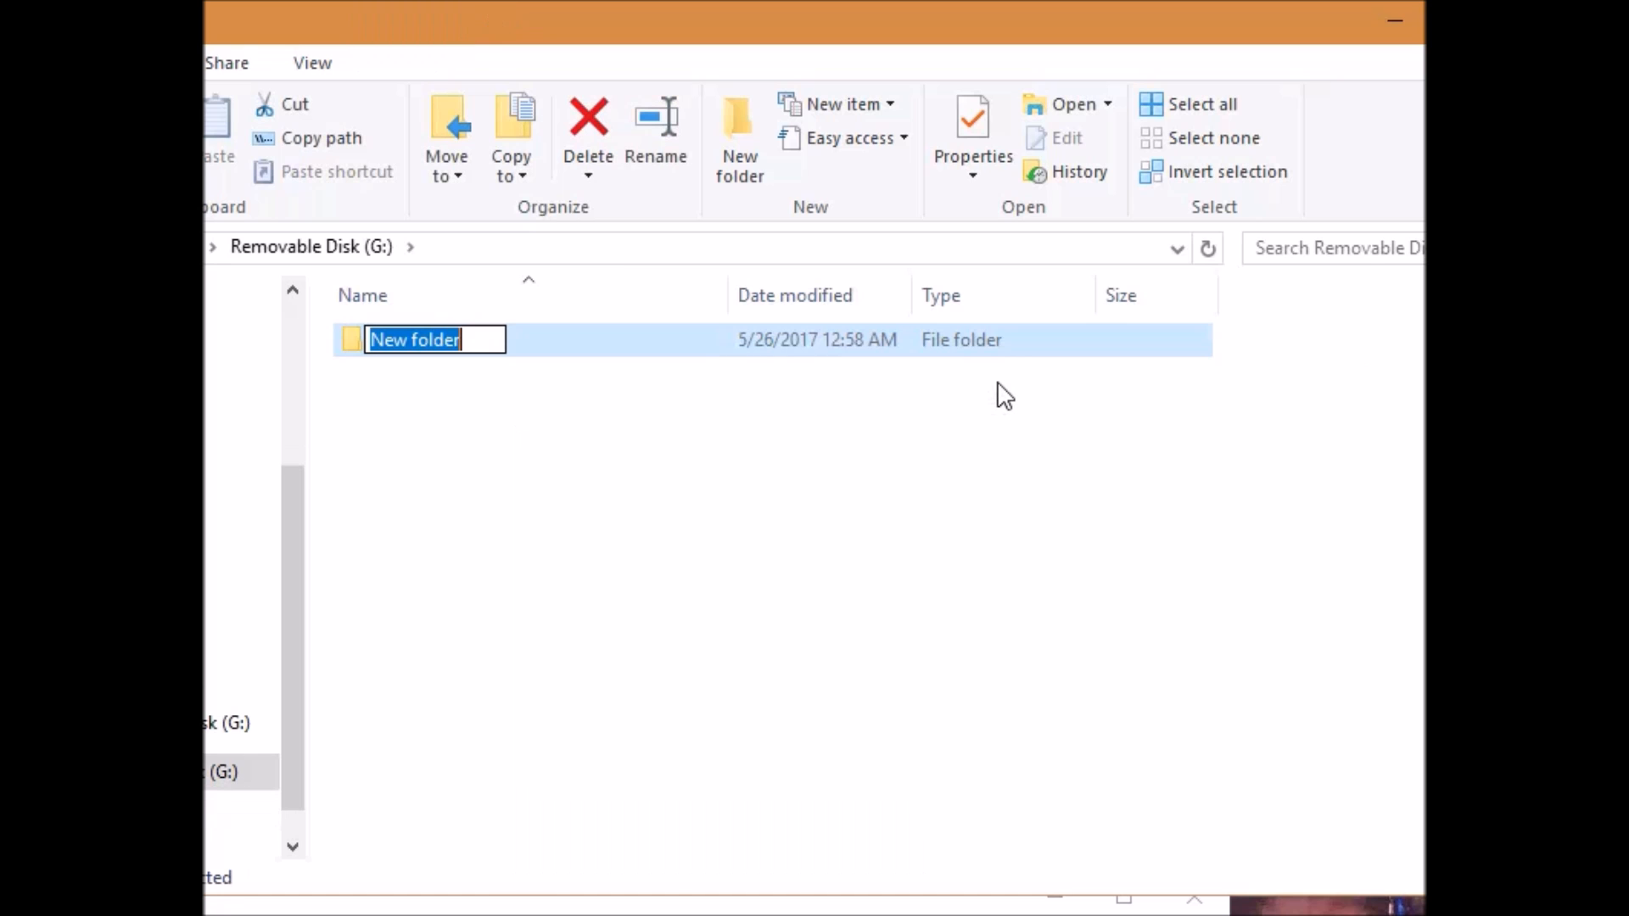
type("wiiu")
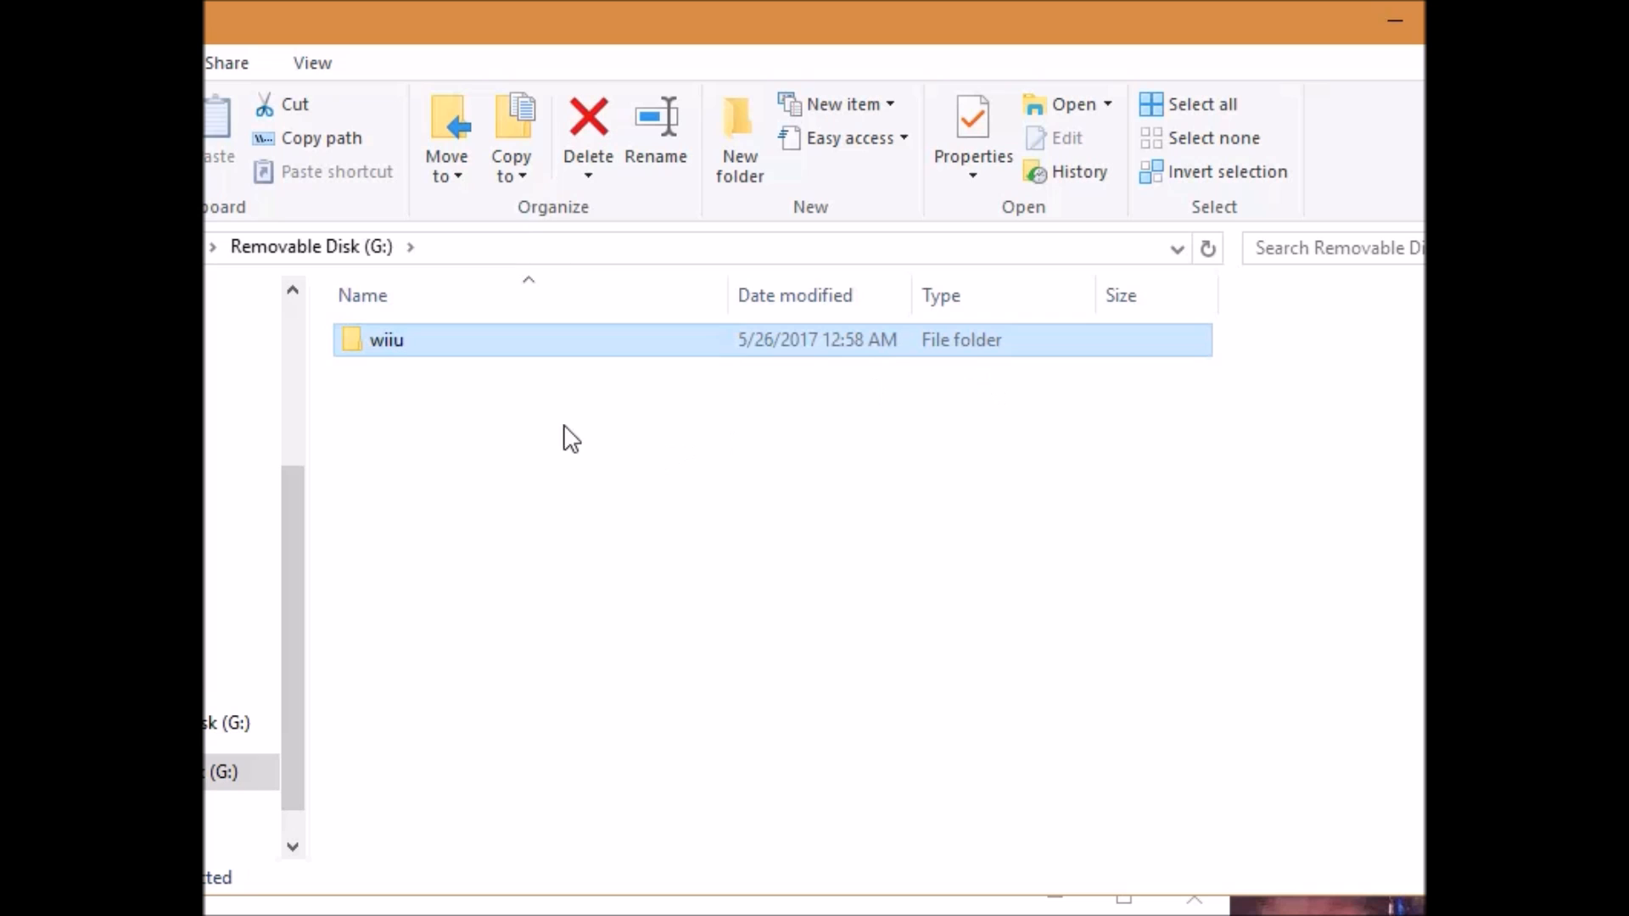
mouse_move(363, 358)
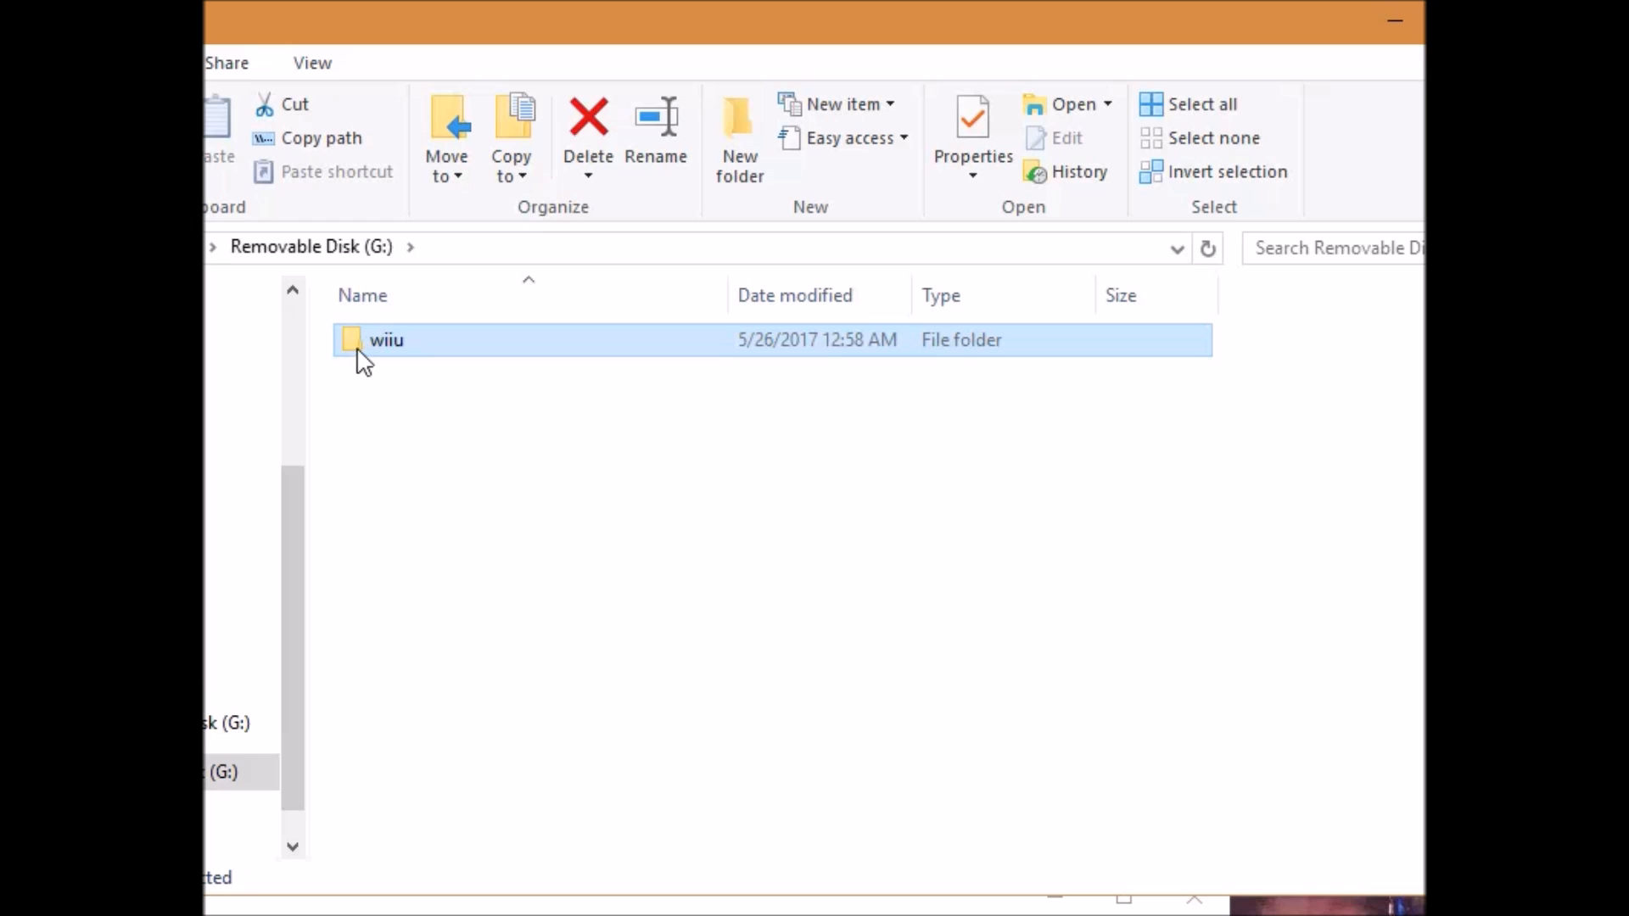
mouse_move(489, 259)
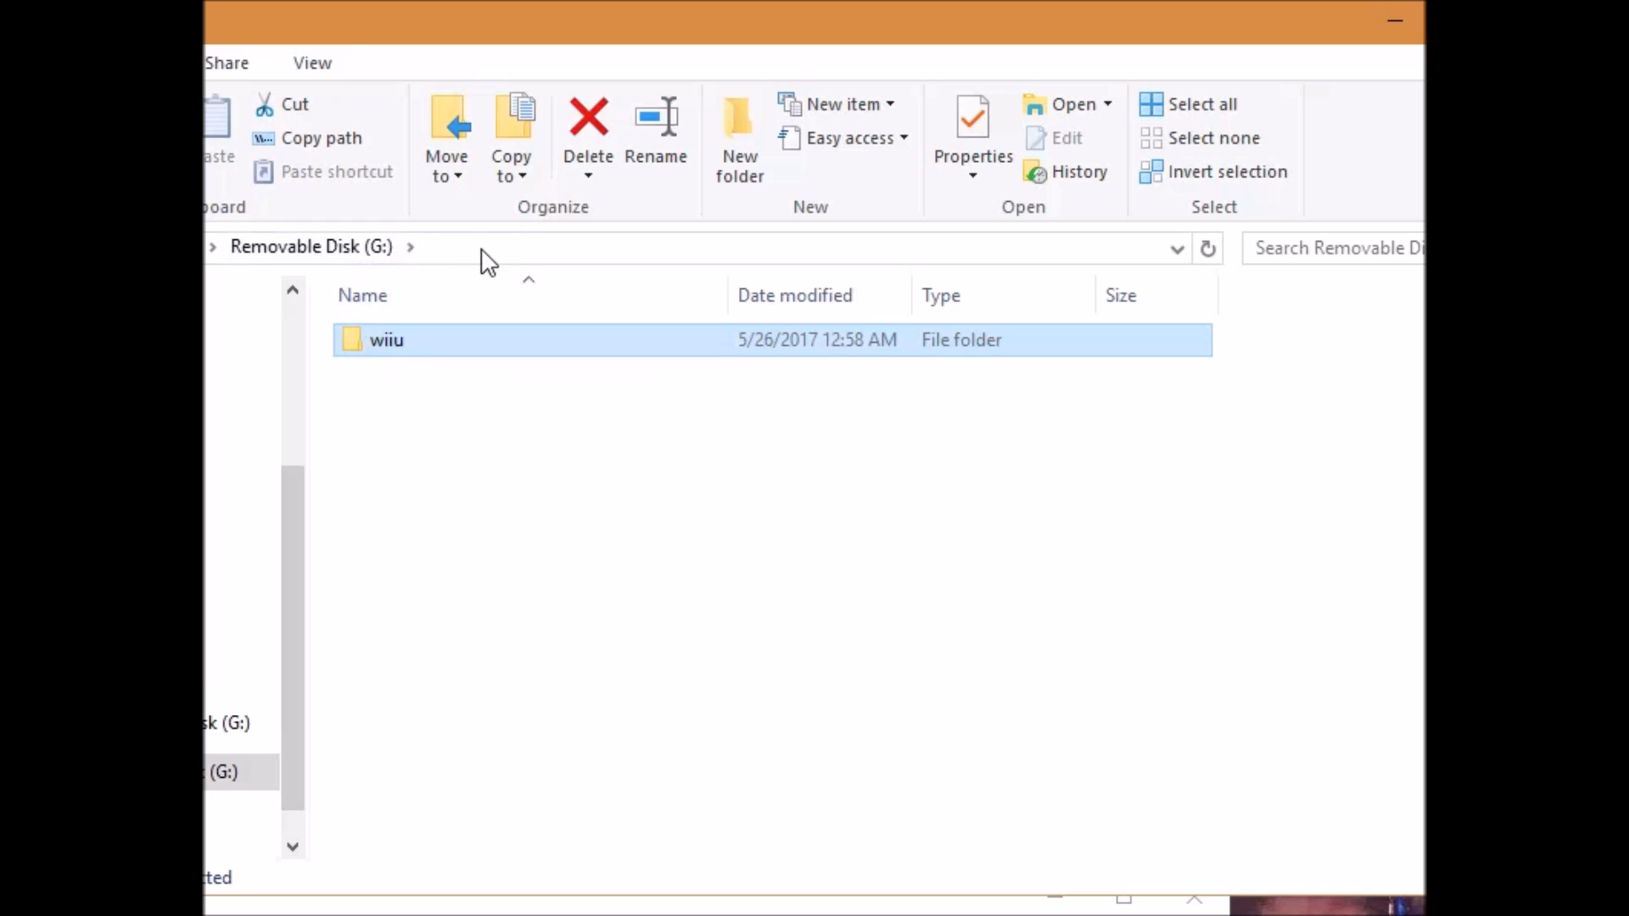
mouse_move(451, 66)
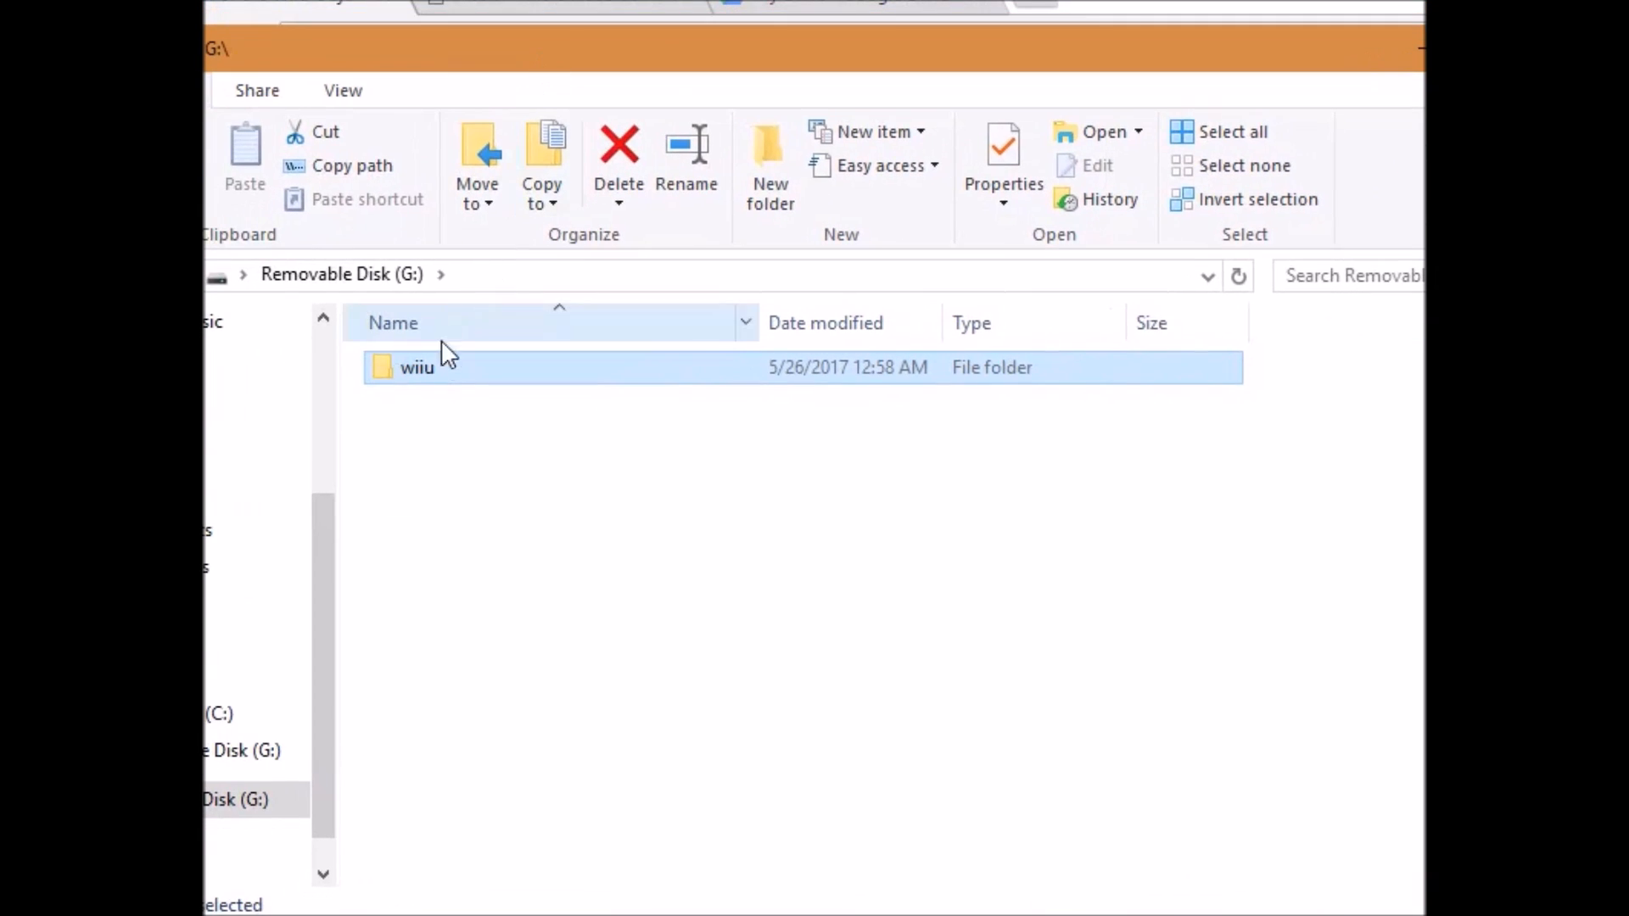
double_click(417, 366)
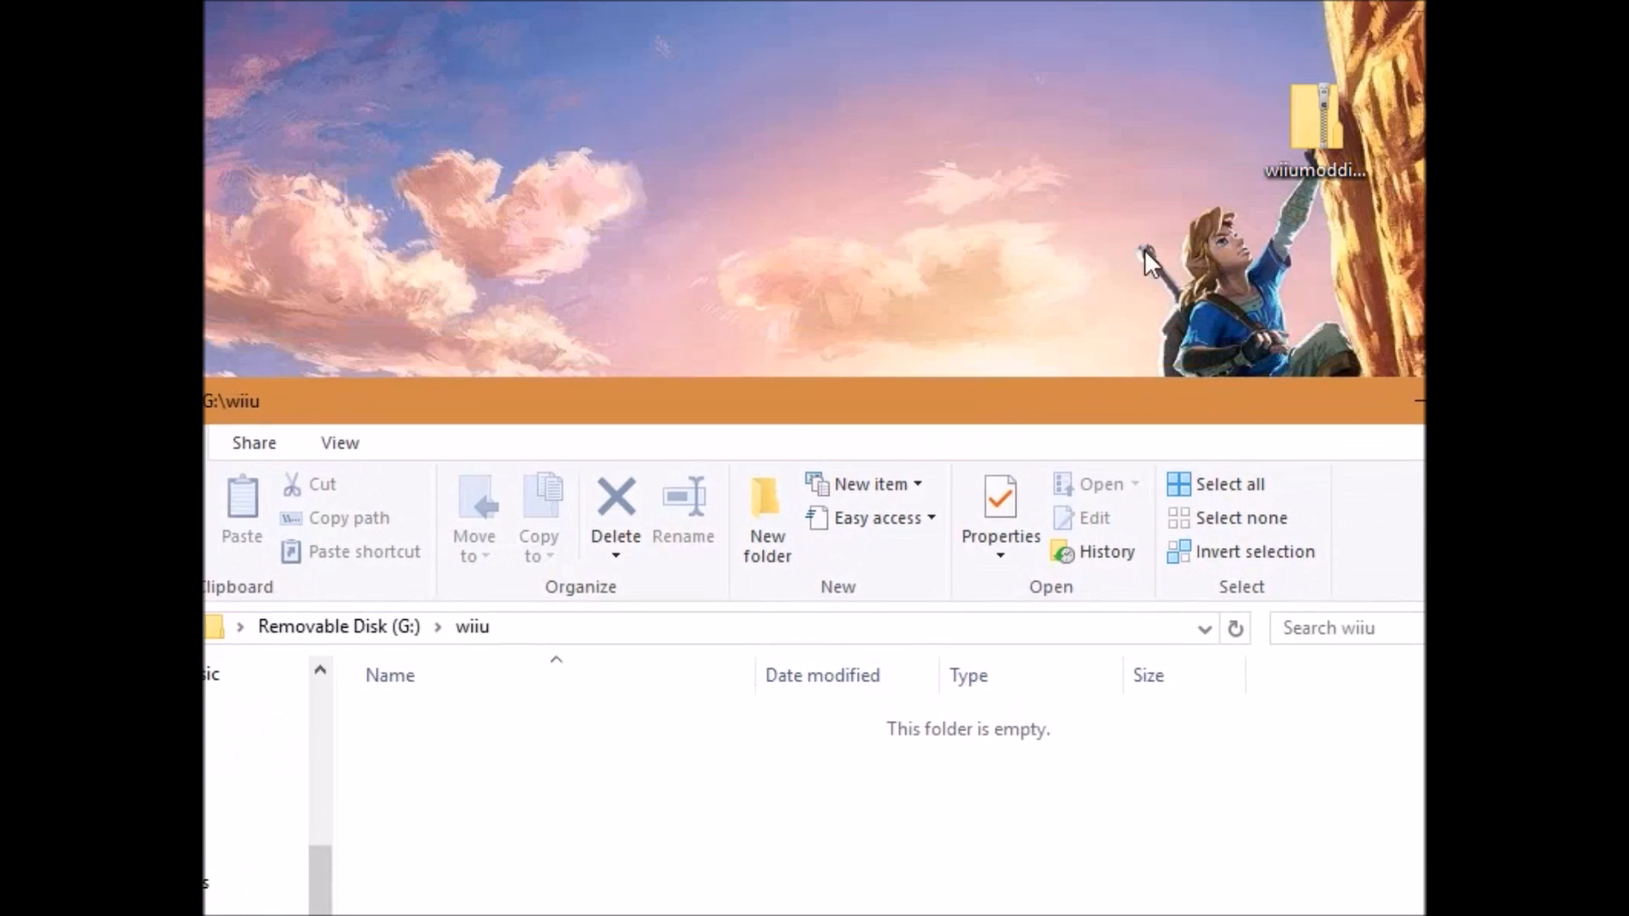
Open wiiumodding.zip from the desktop into its files folder, shown beside the G:\wiiu window.
left_click_drag(1316, 124, 741, 141)
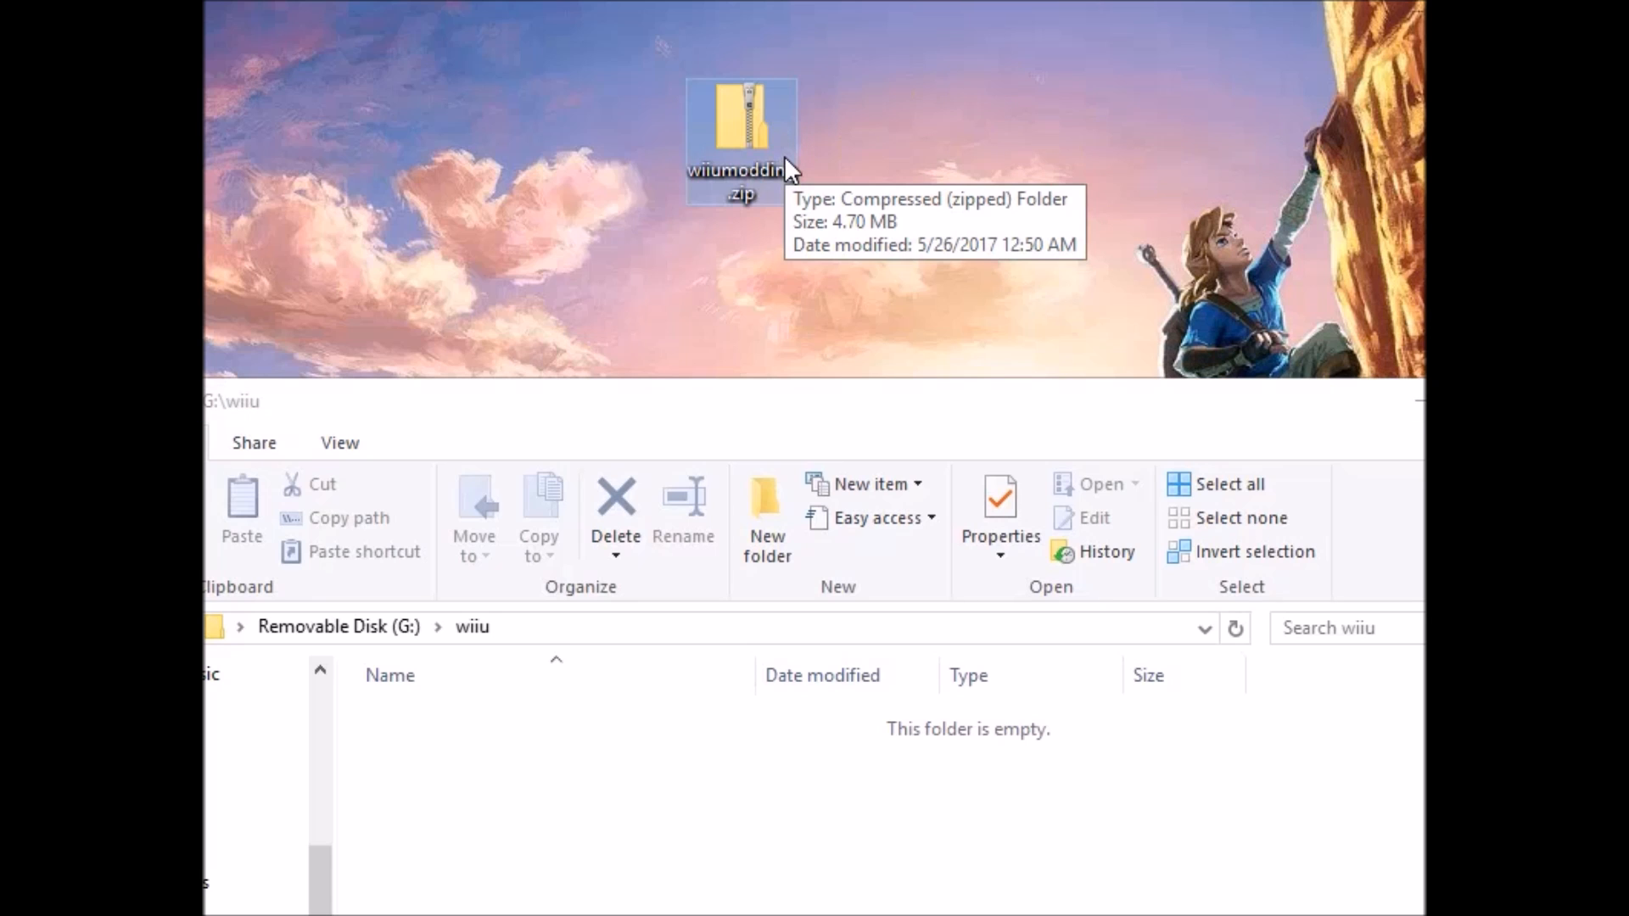
double_click(740, 135)
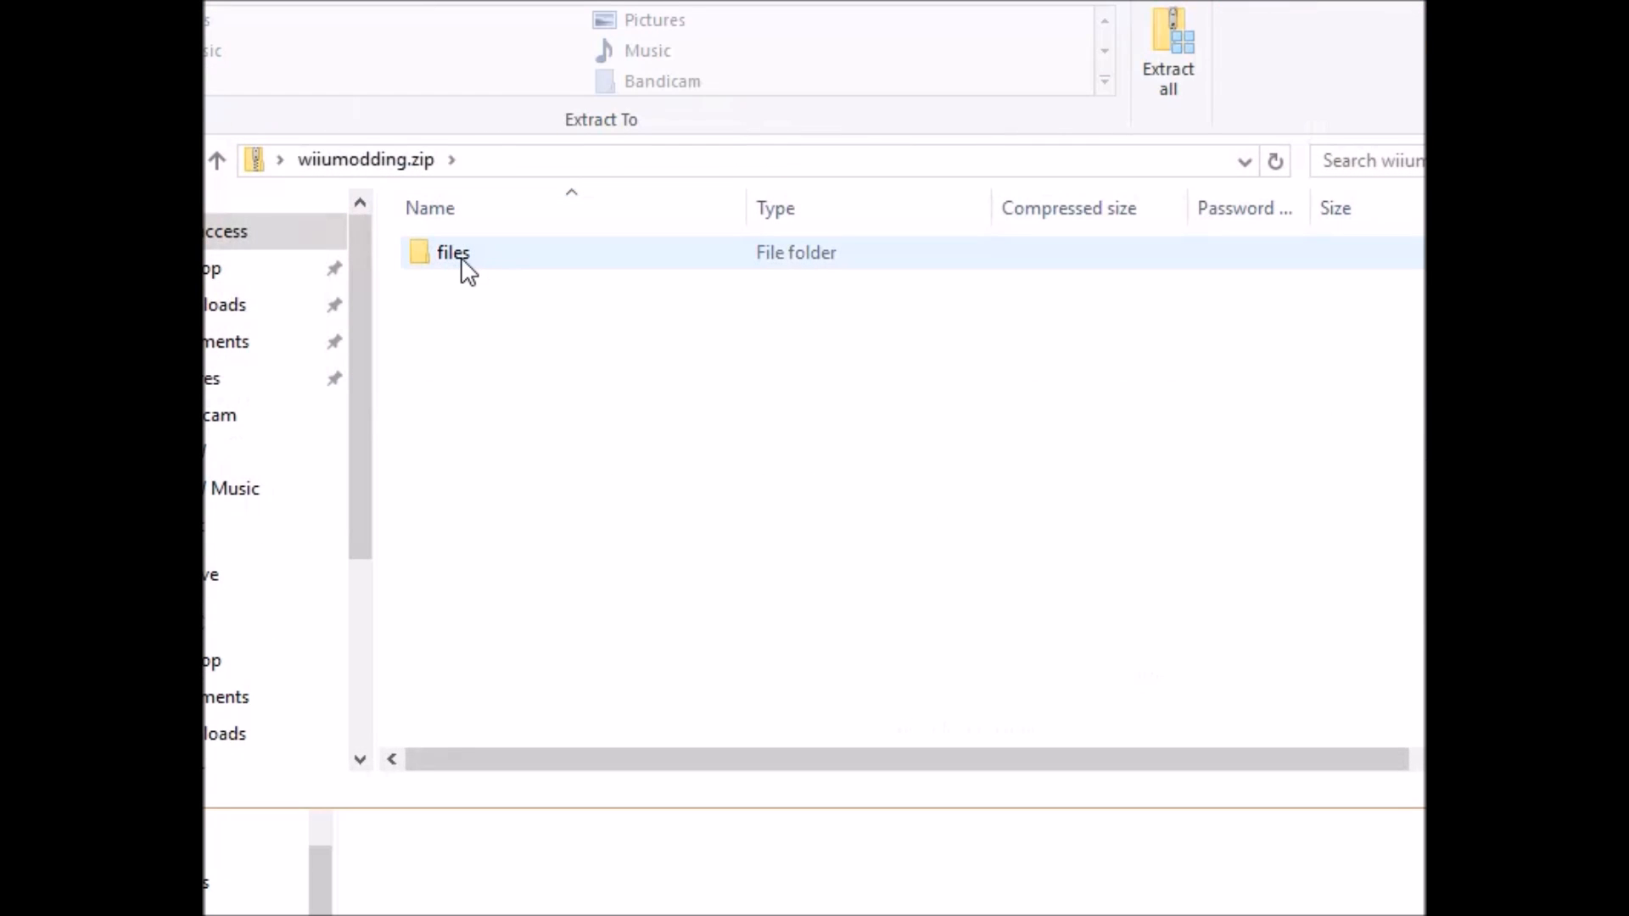
left_click(453, 252)
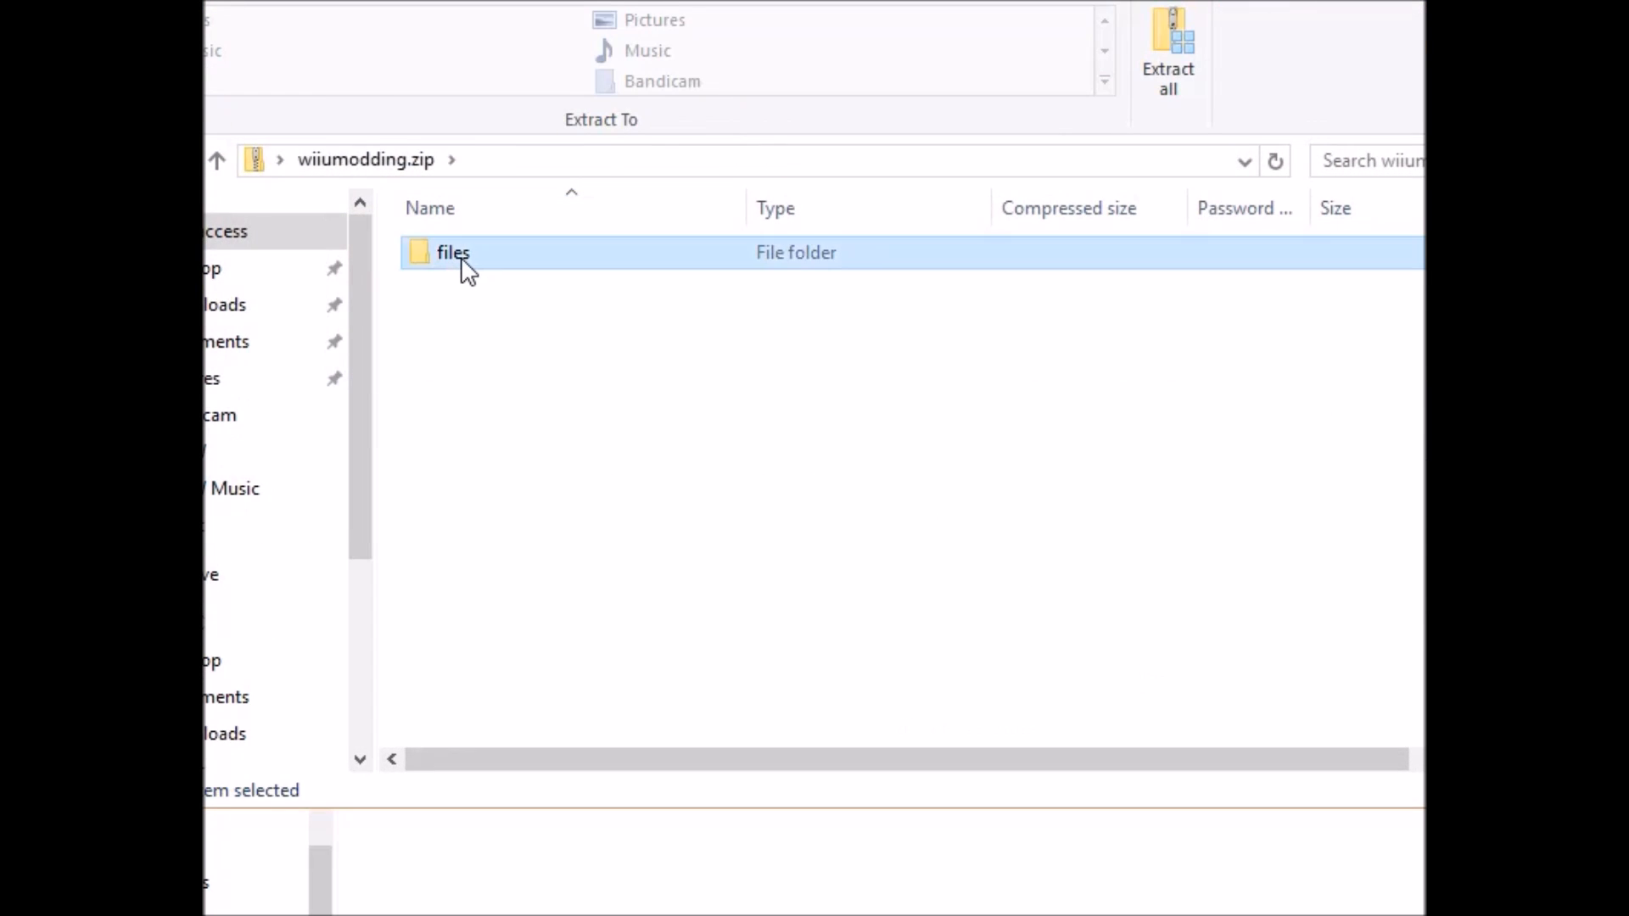
double_click(451, 253)
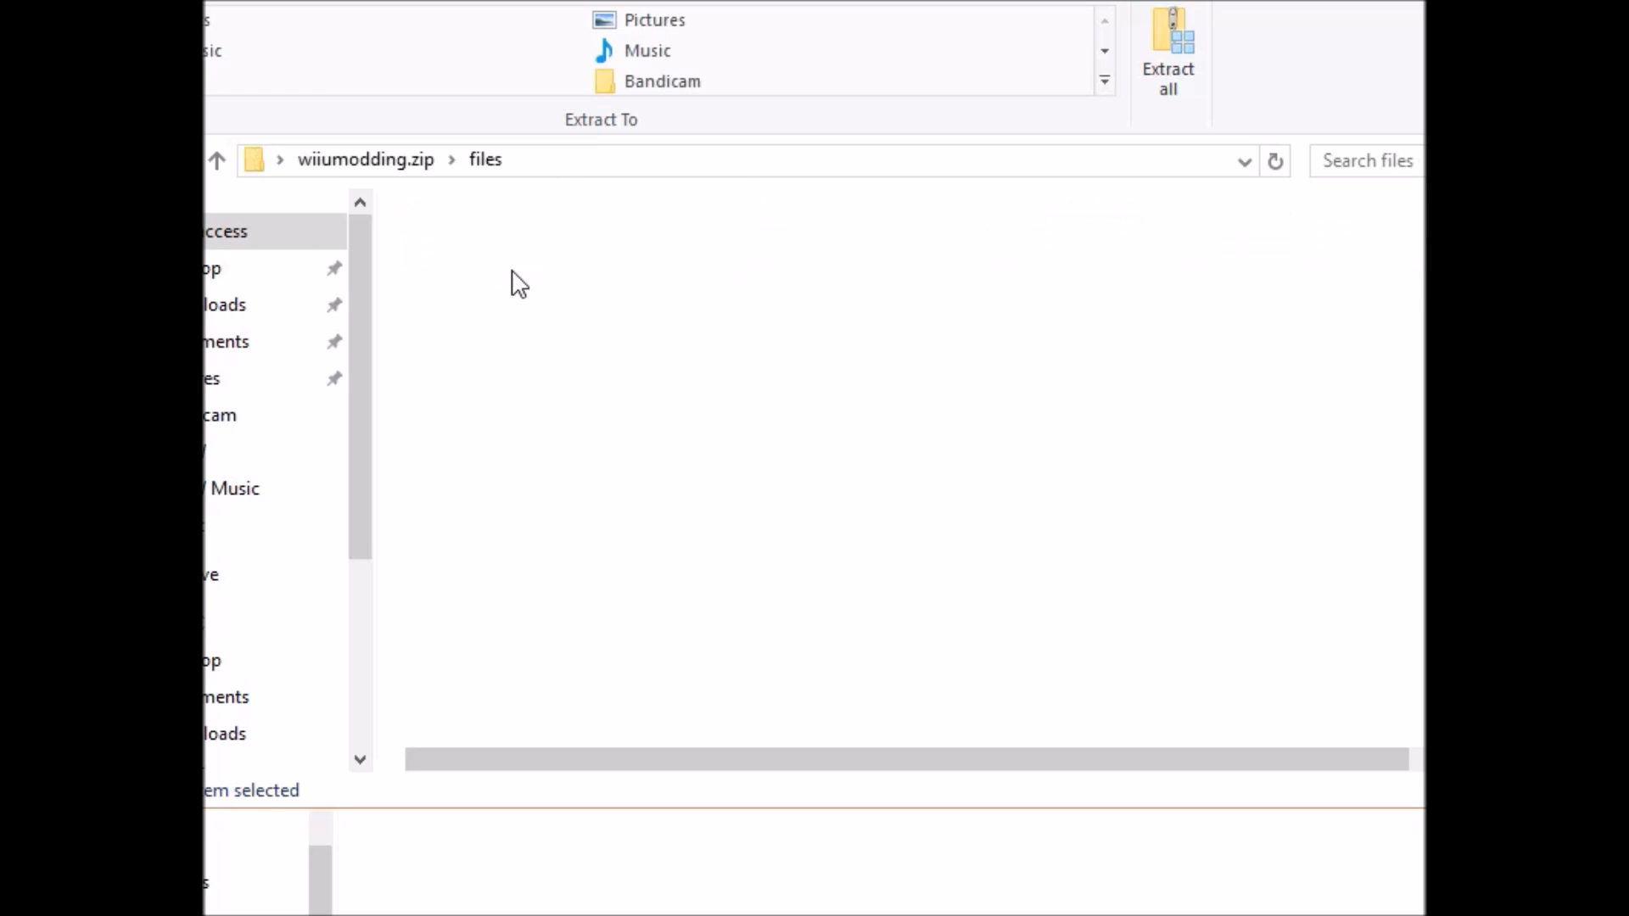
left_click(487, 317)
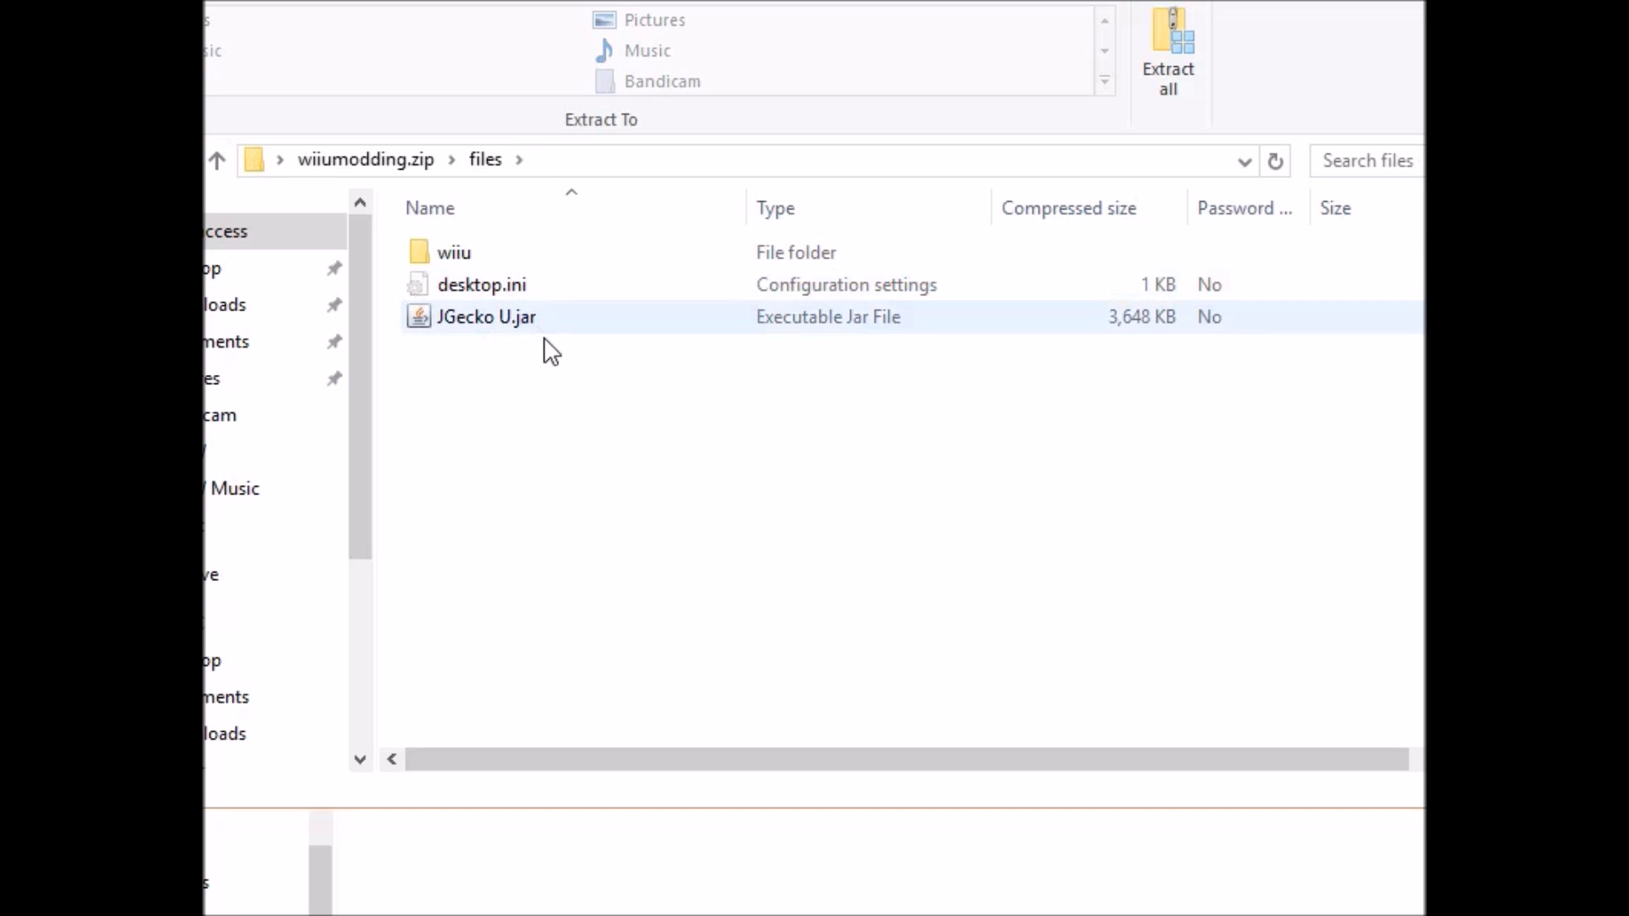
left_click(453, 252)
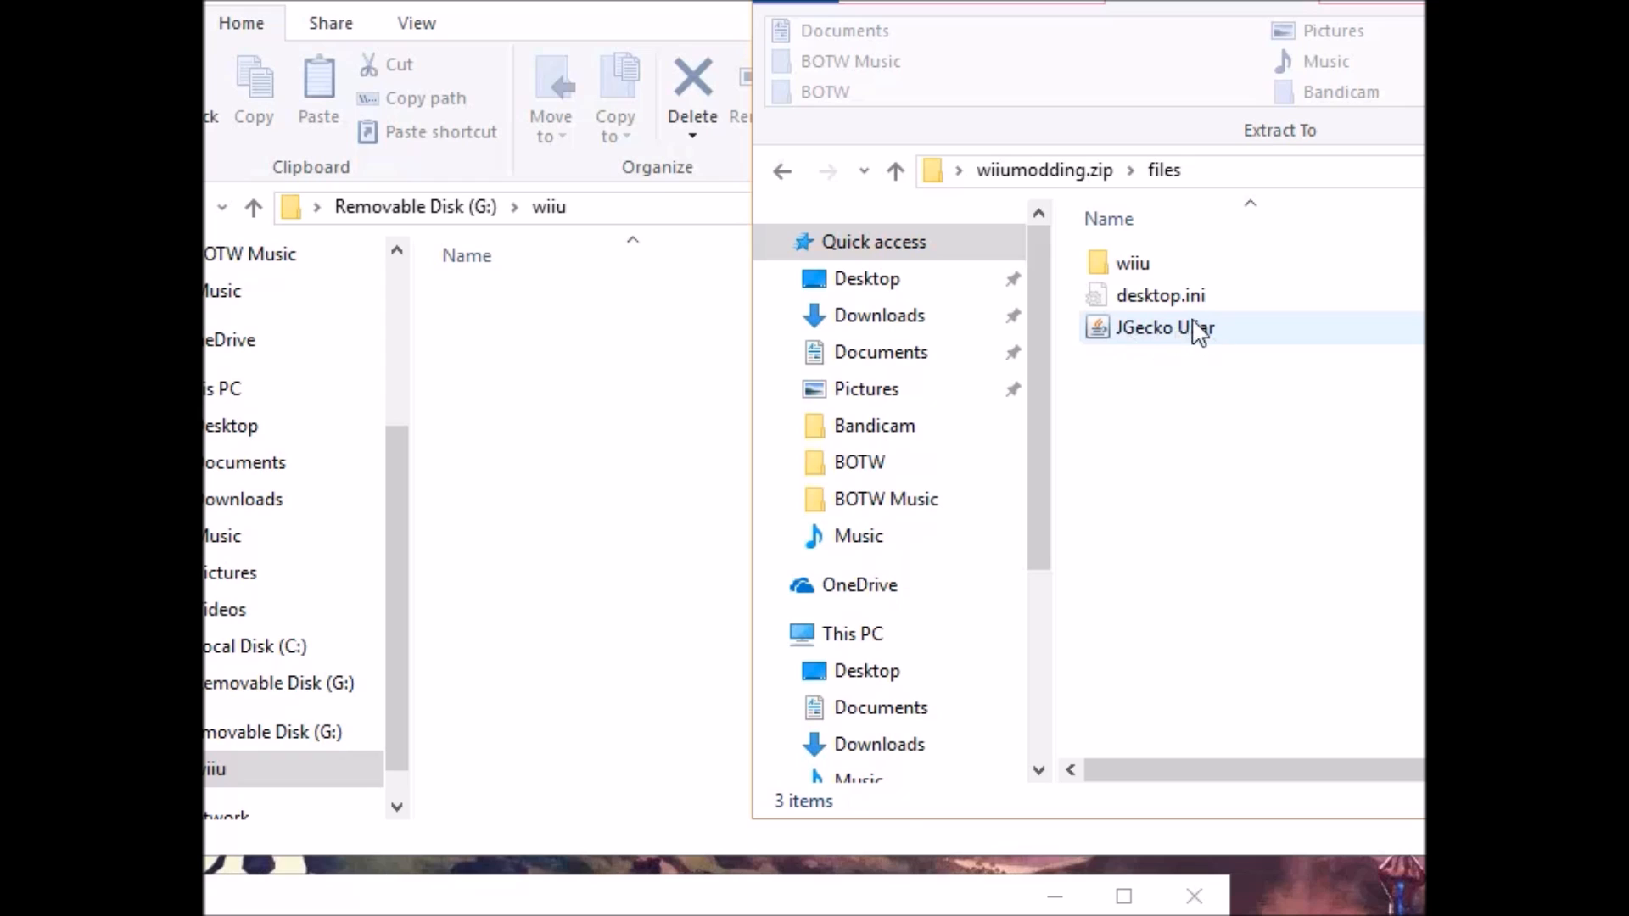
Enter the archive's wiiu folder and select its apps folder for copying to G:\wiiu.
left_click(1132, 263)
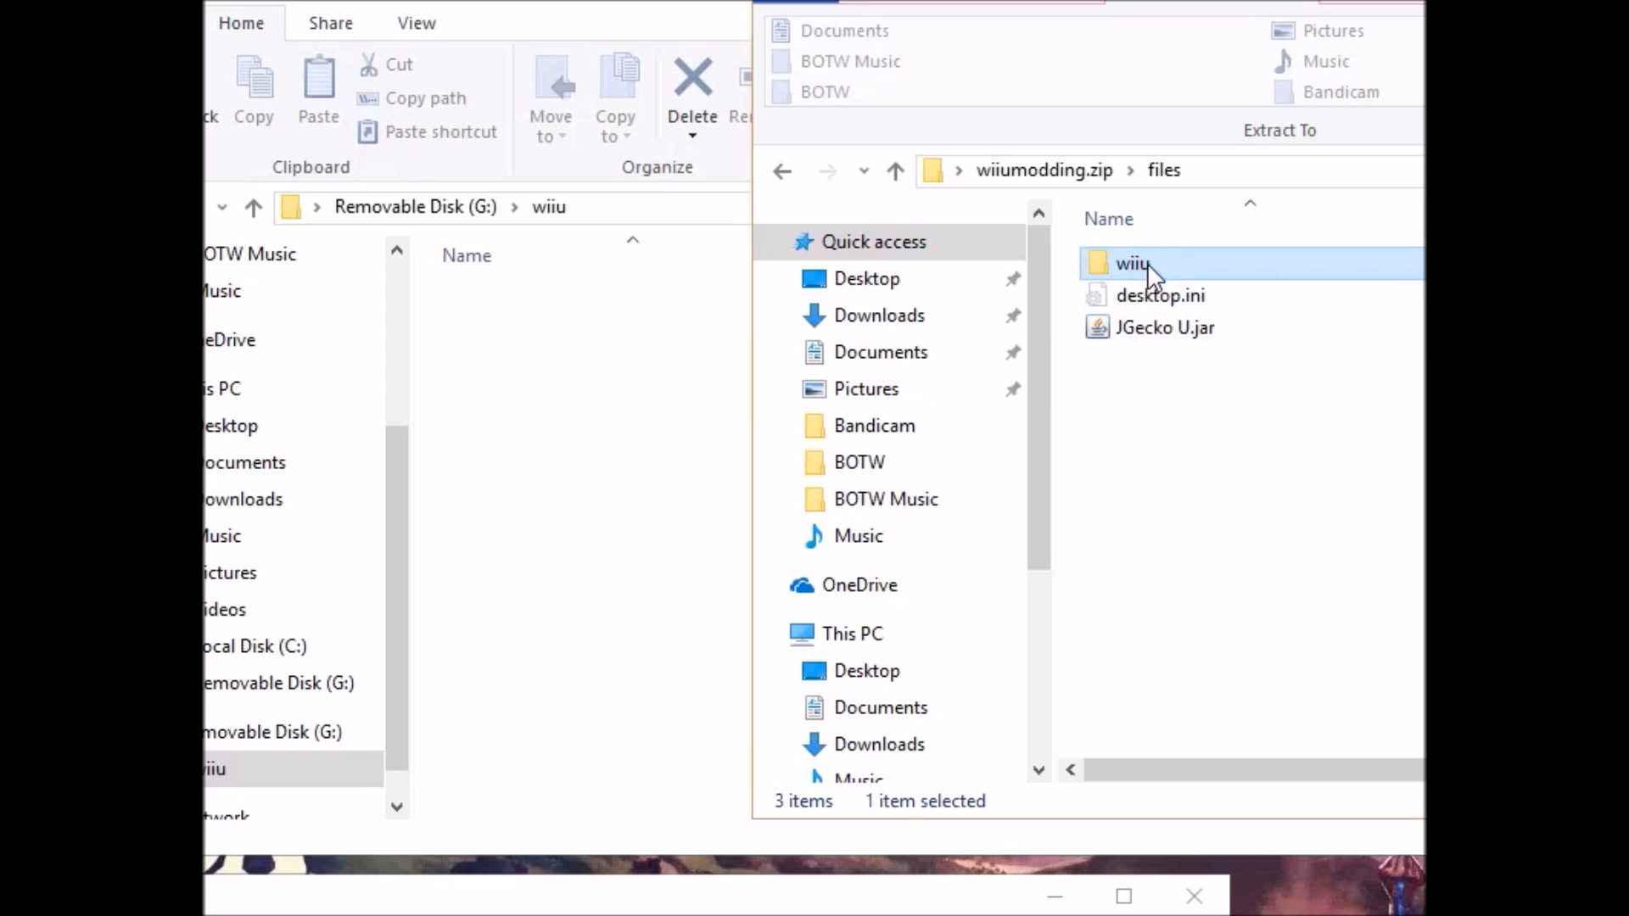
double_click(1131, 263)
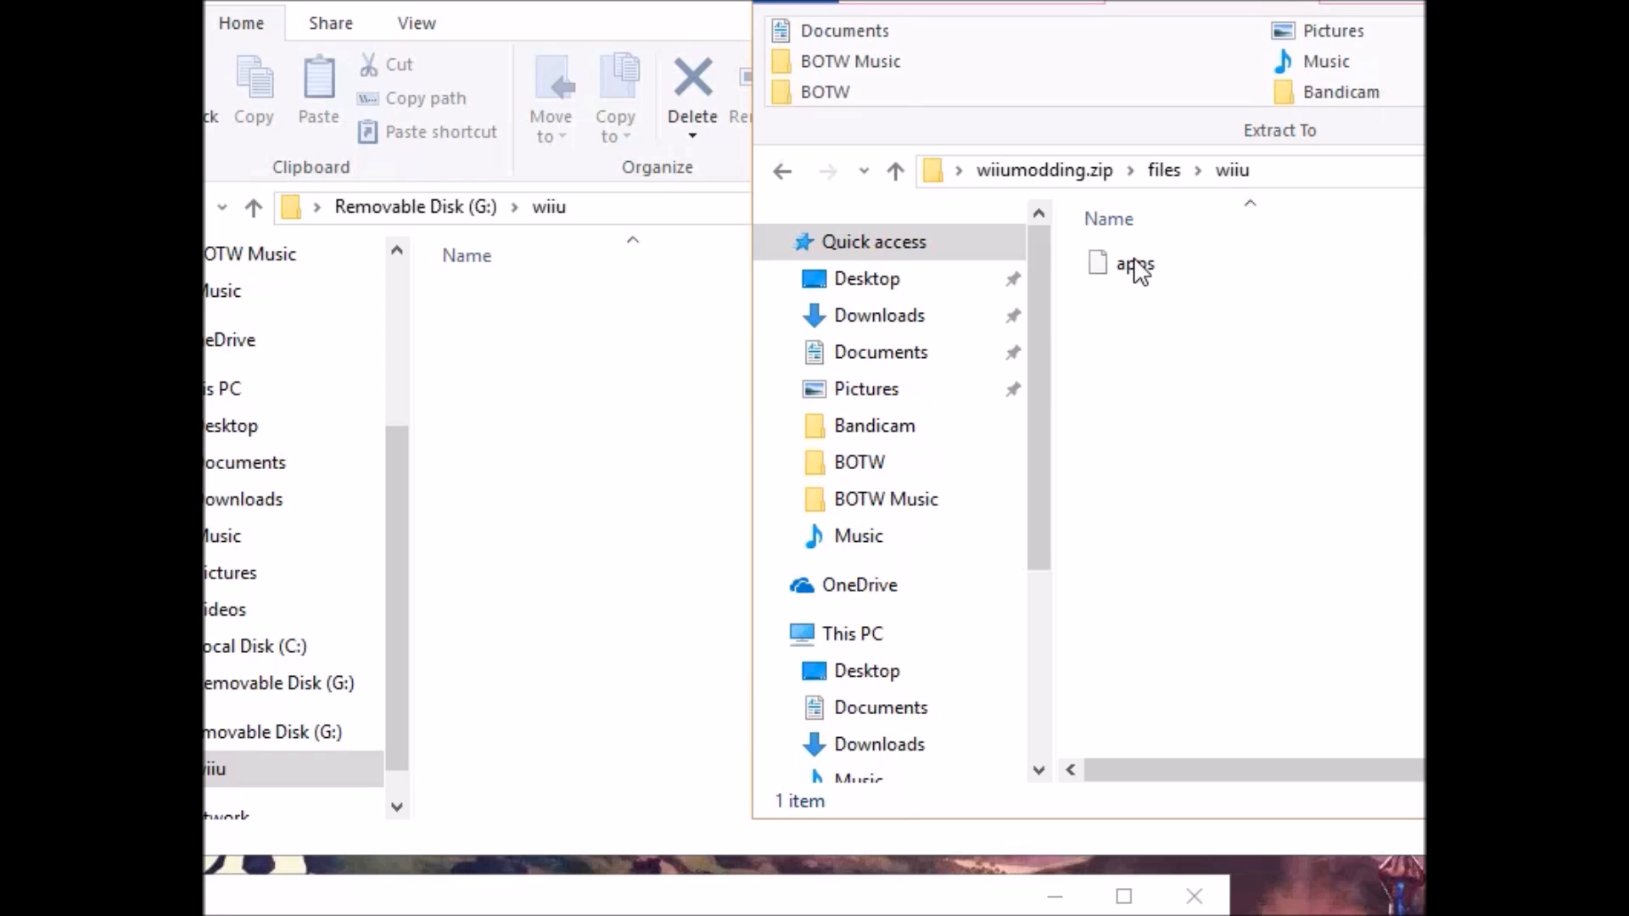
left_click(1135, 262)
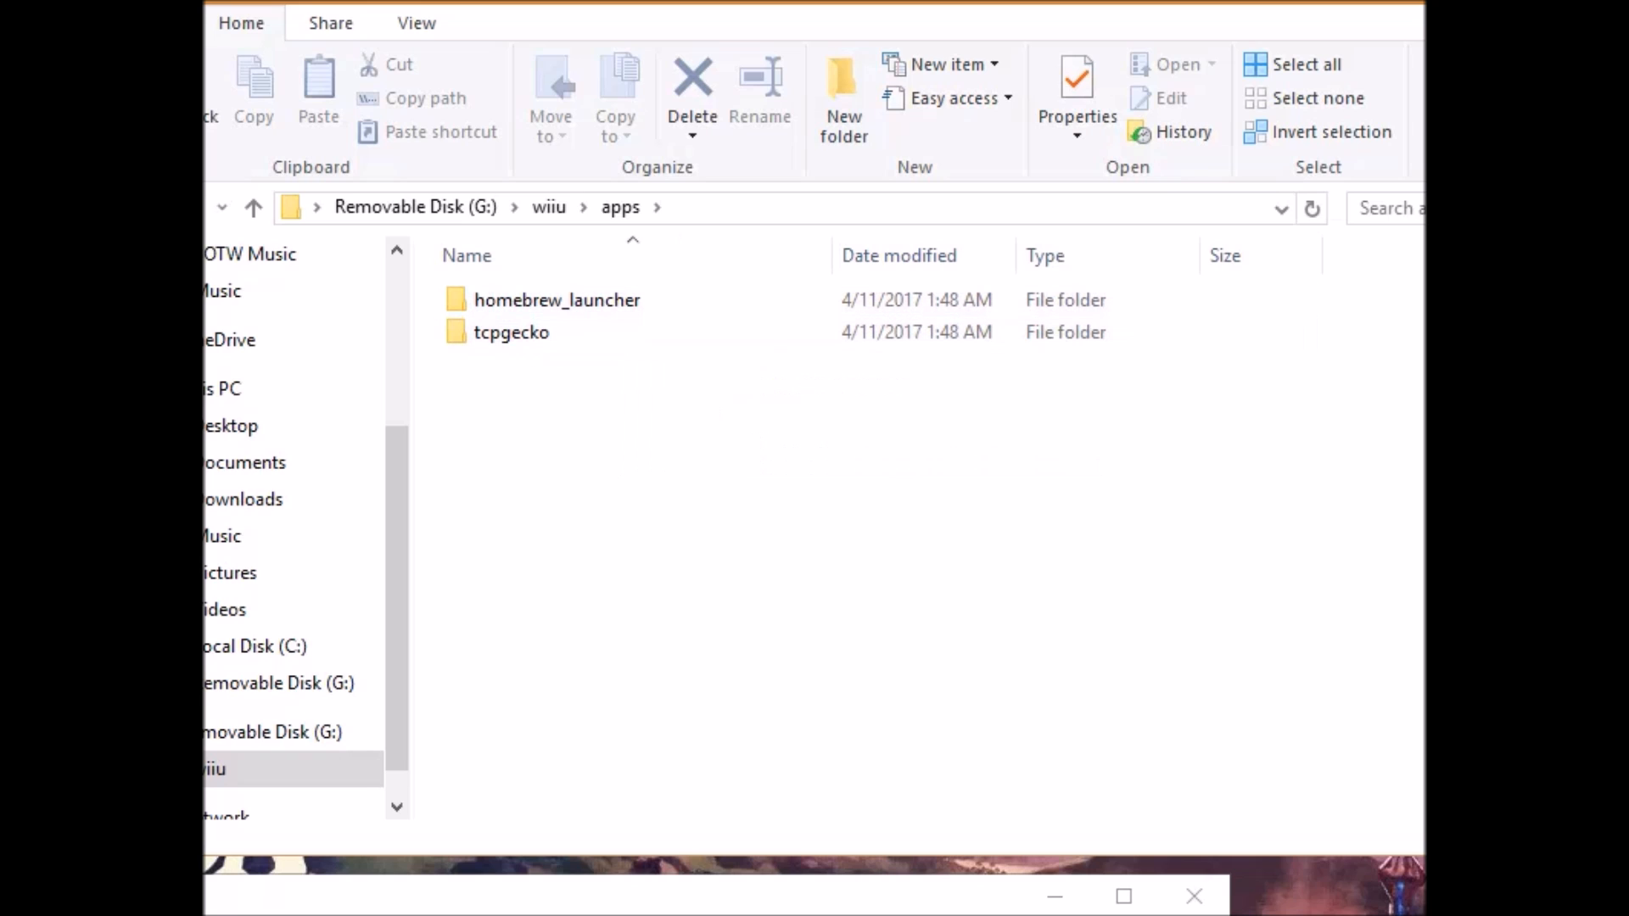
mouse_move(511, 331)
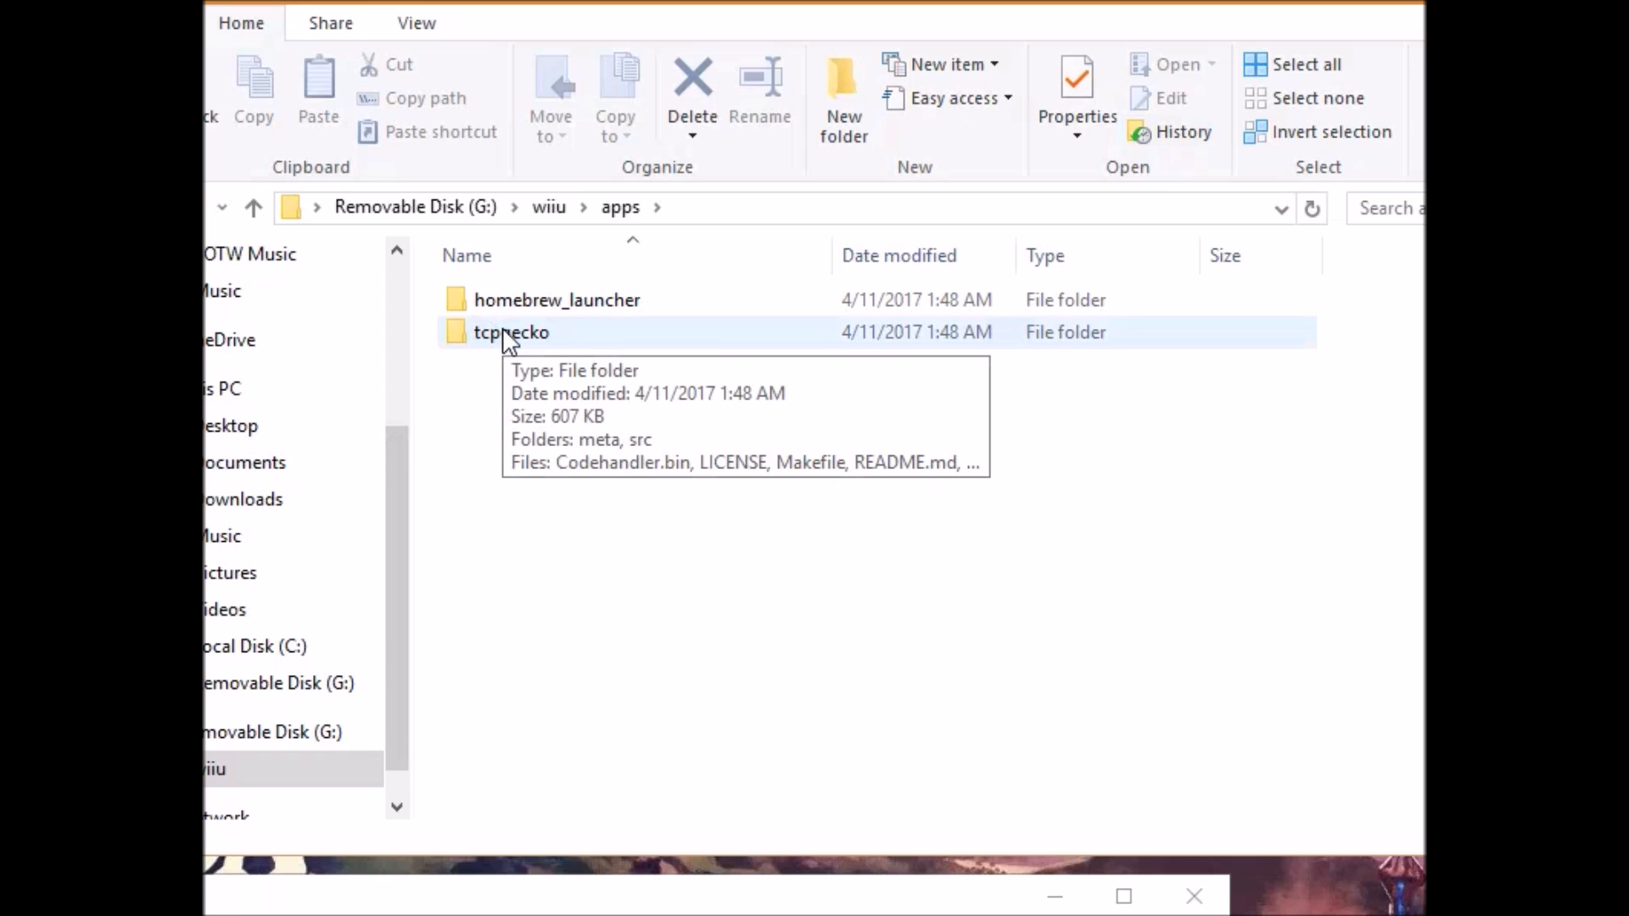
mouse_move(639, 366)
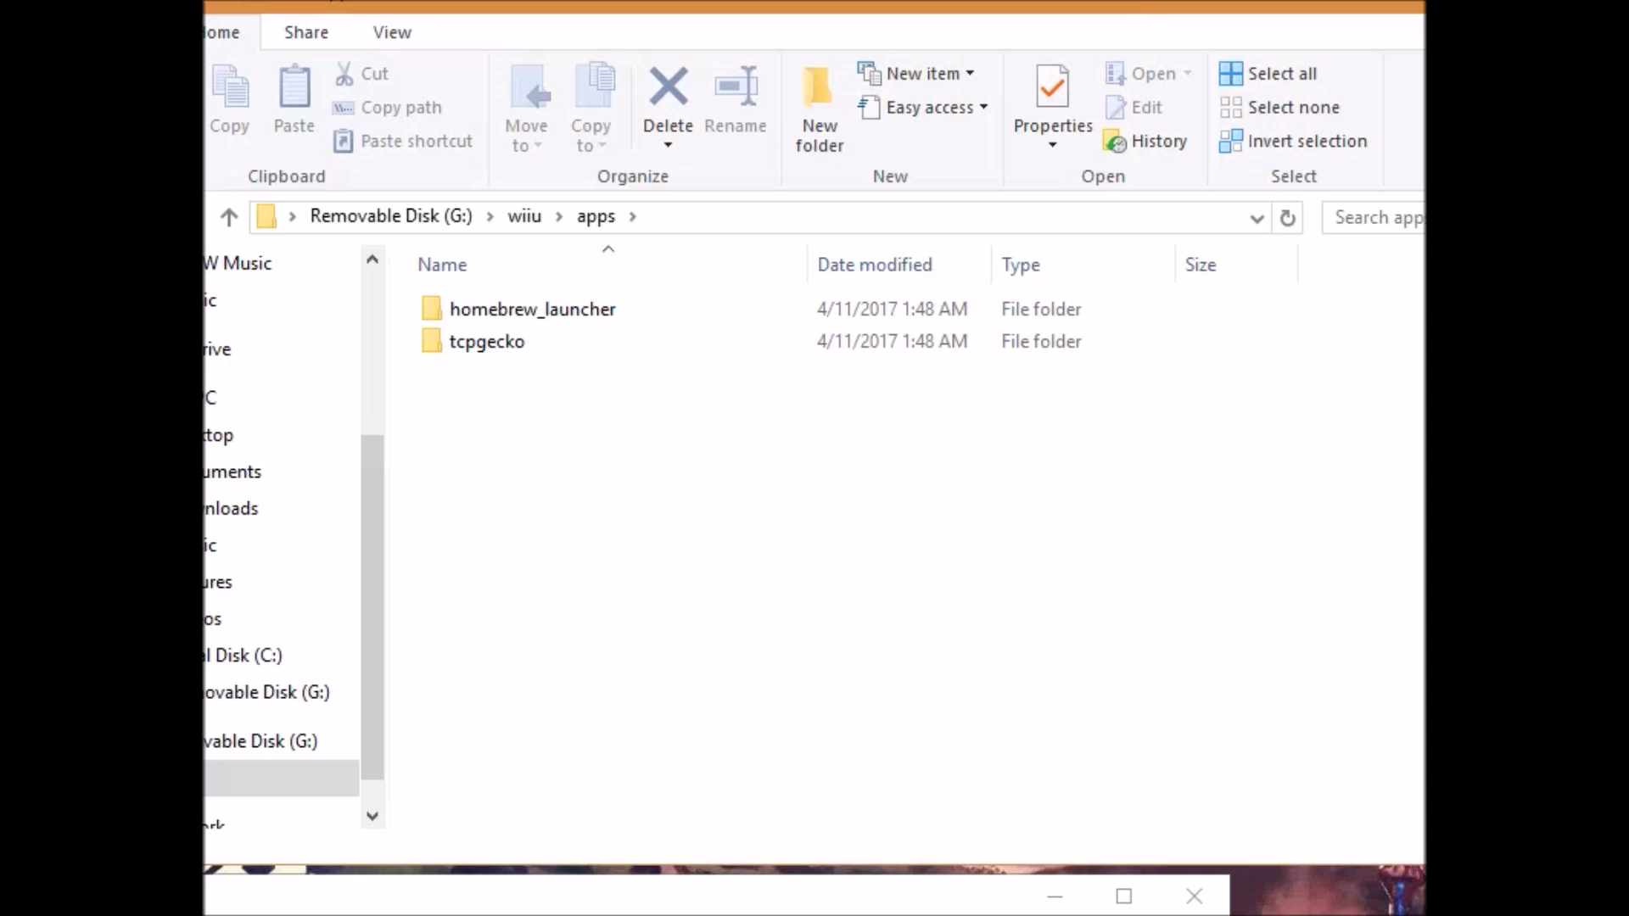
Bring the archive window forward and navigate to Downloads toward ZELDA TRAINER.
left_click(524, 215)
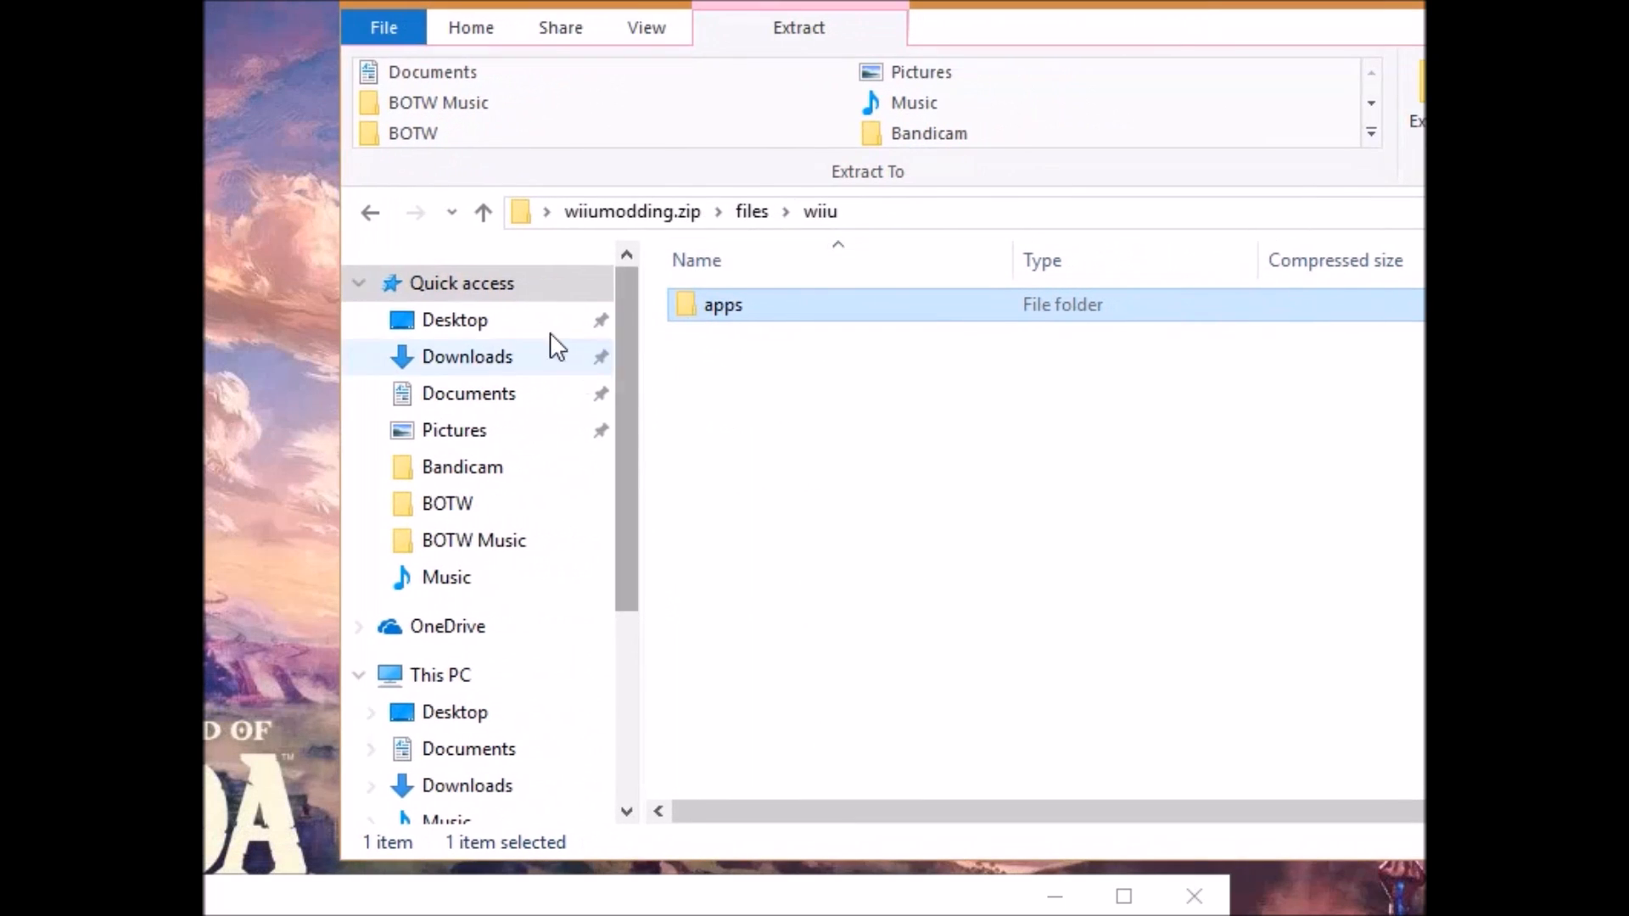
left_click(481, 212)
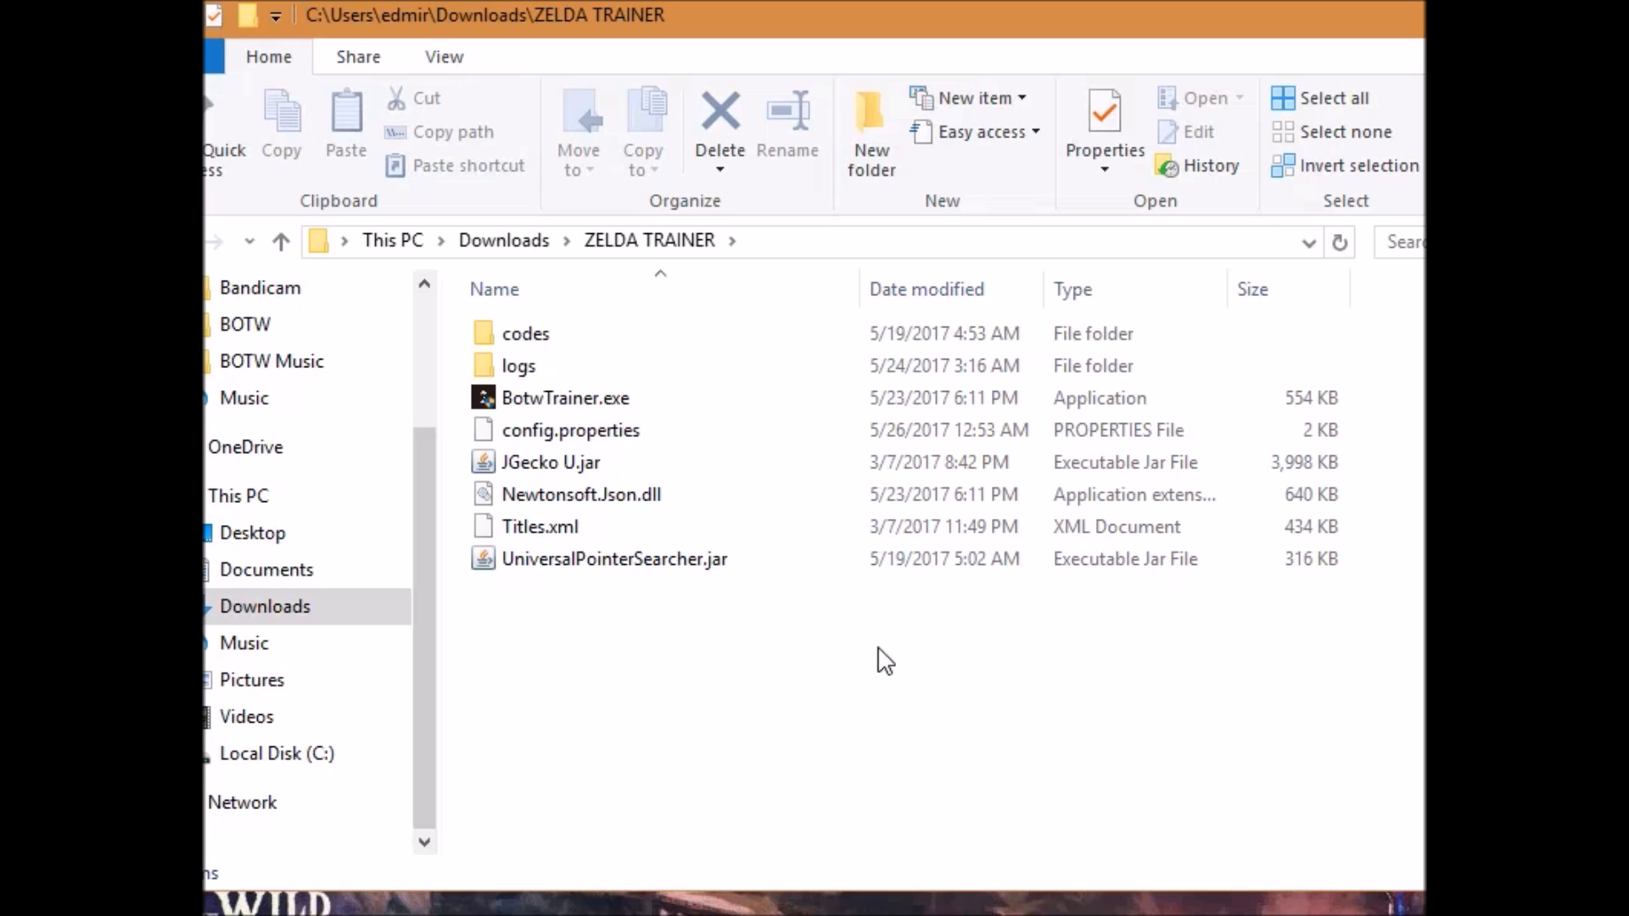
mouse_move(657, 640)
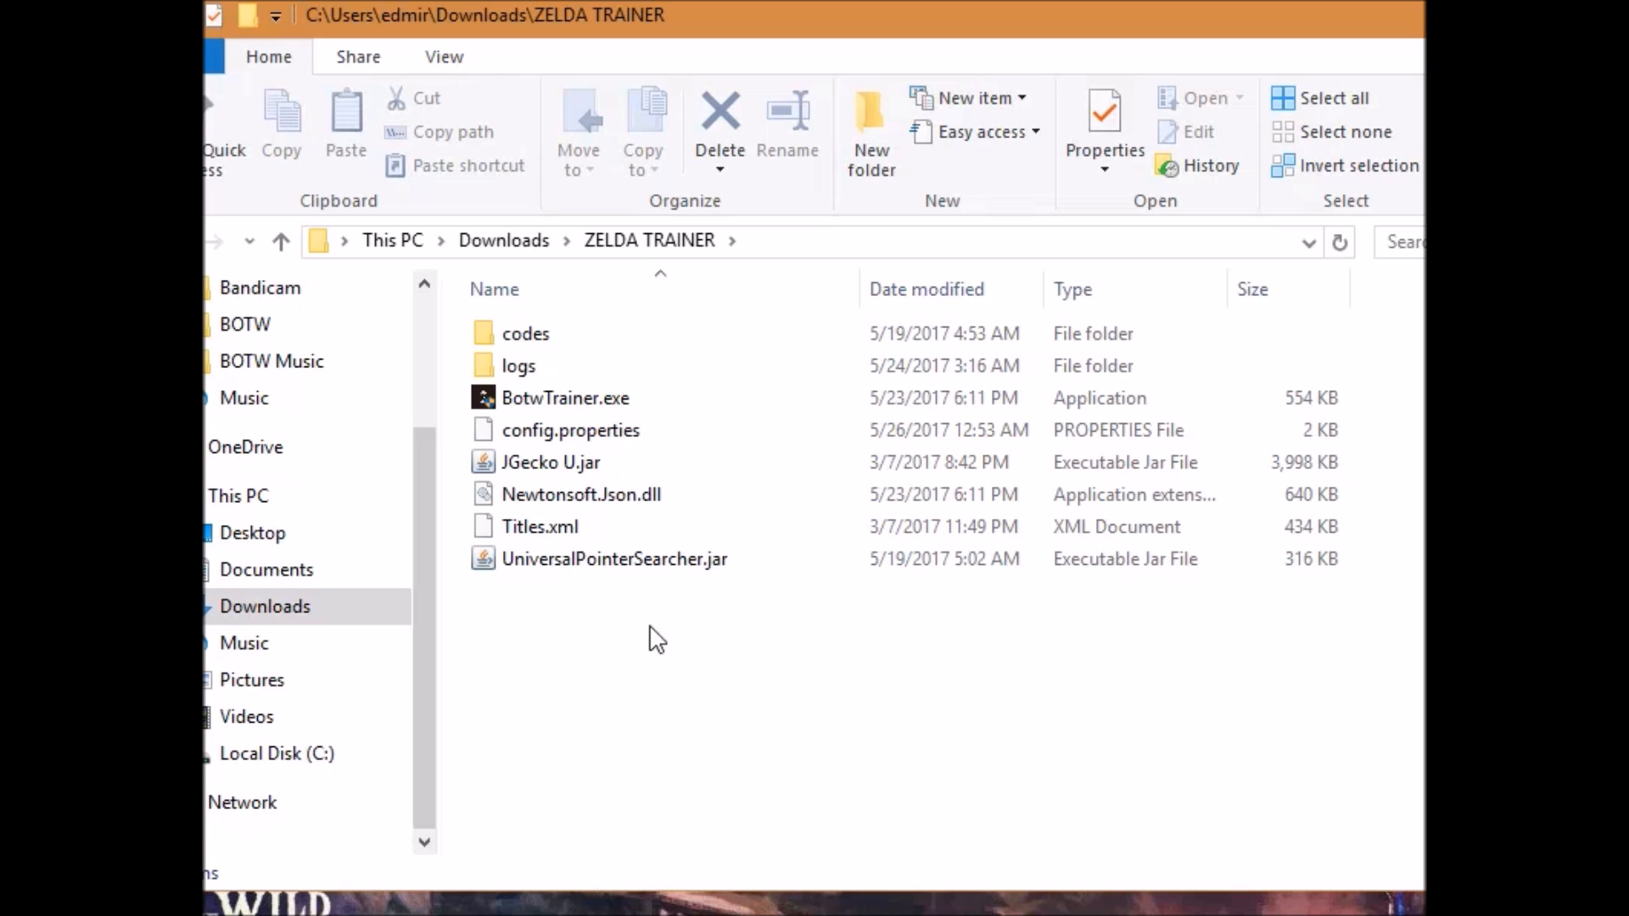
left_click(550, 461)
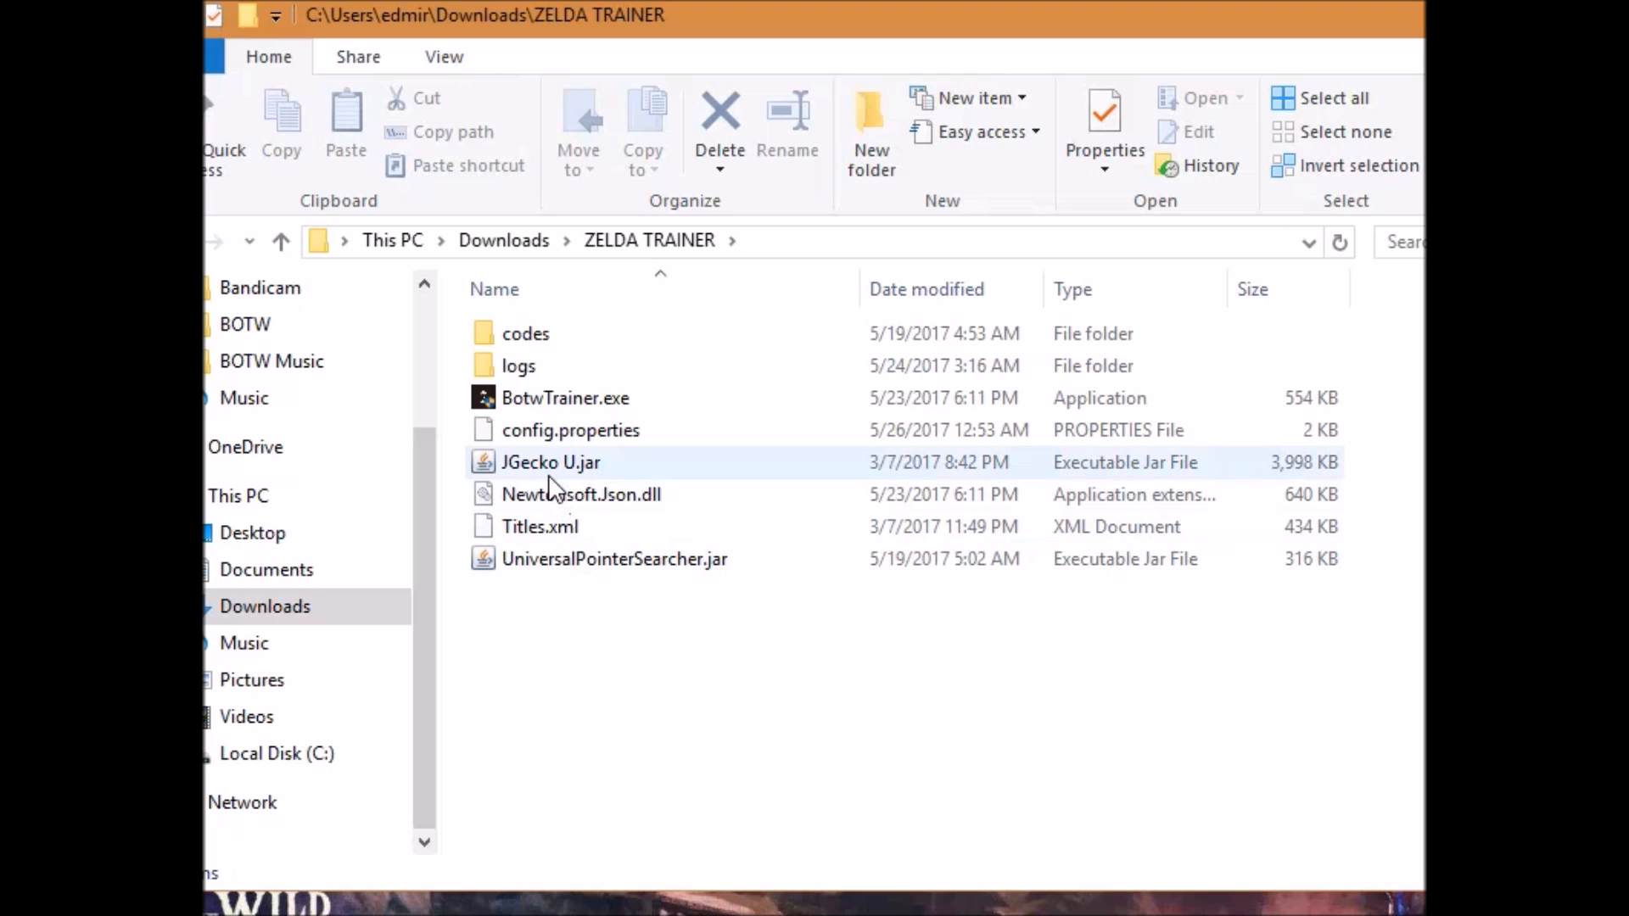